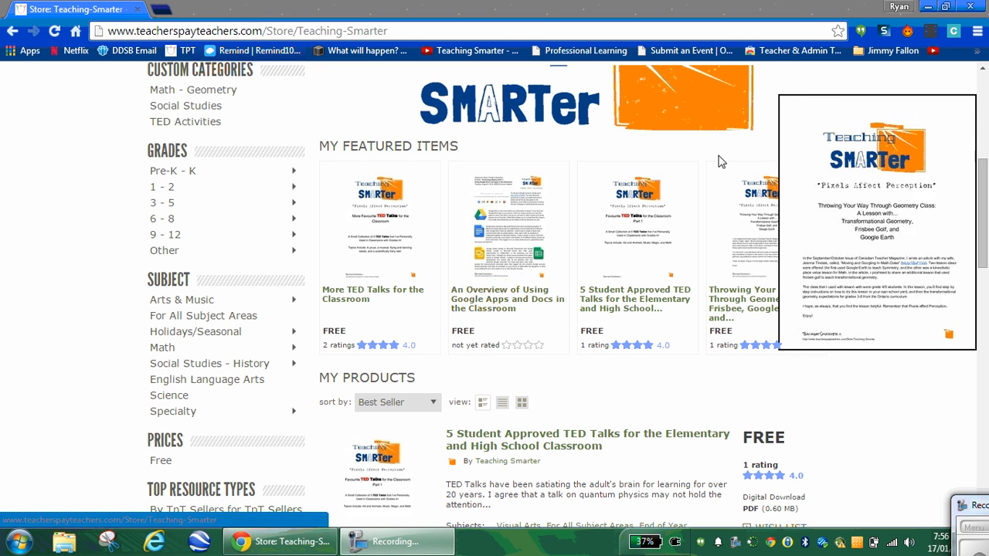
mouse_move(726, 153)
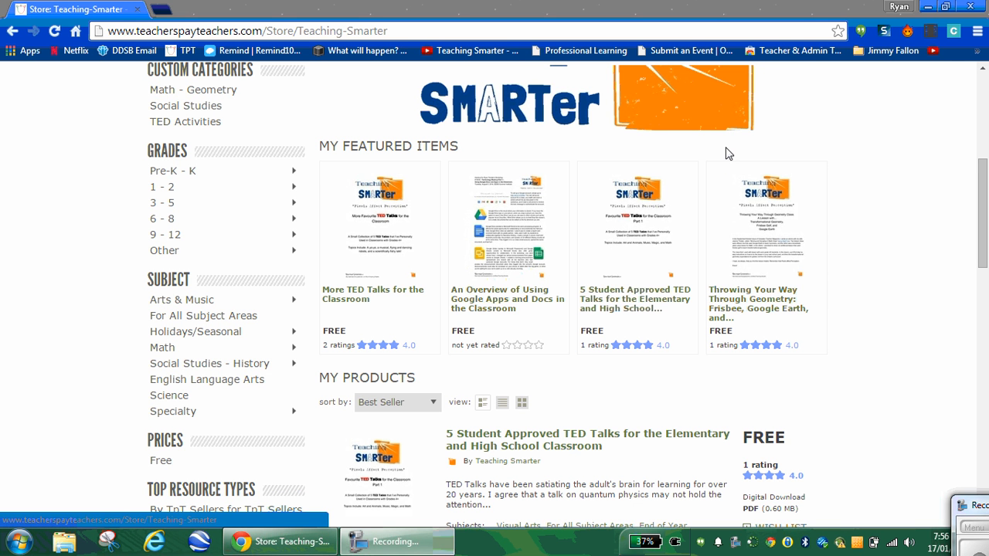
mouse_move(719, 155)
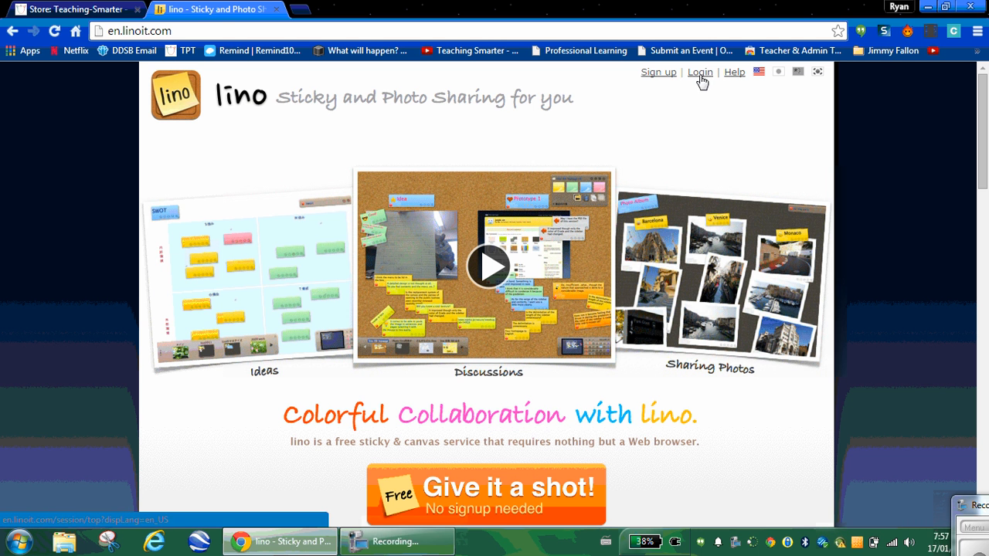
Step: Log in to lino with the saved username and password
left_click(699, 71)
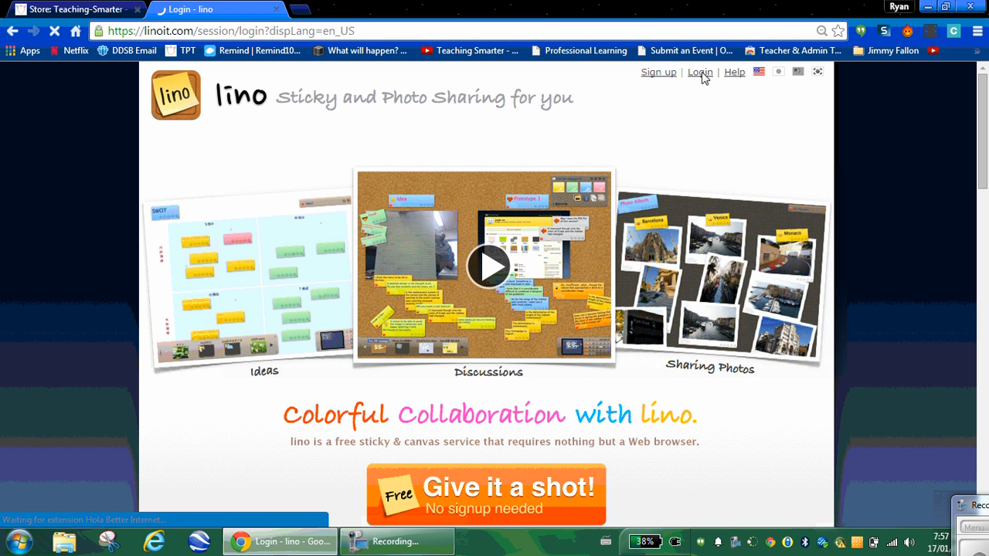
left_click(699, 72)
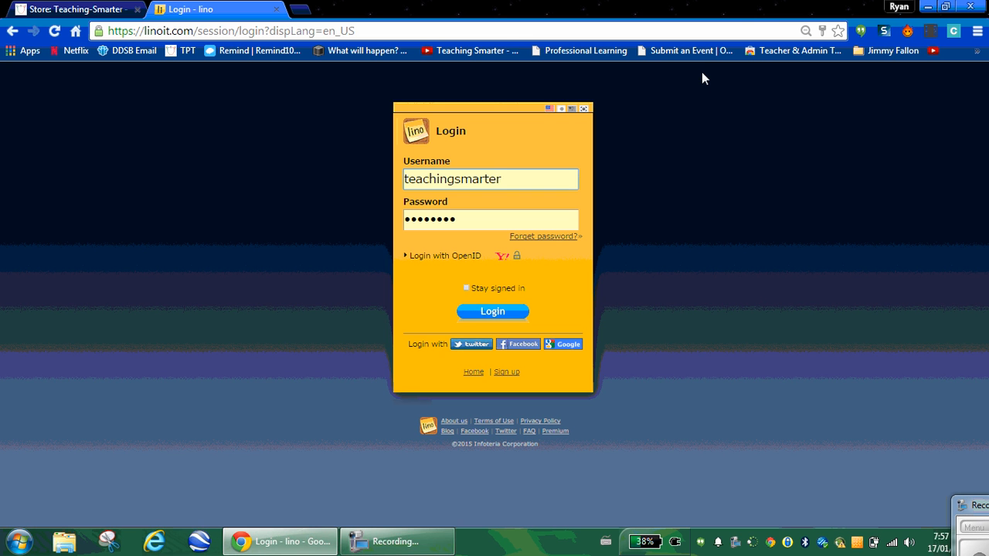
left_click(492, 312)
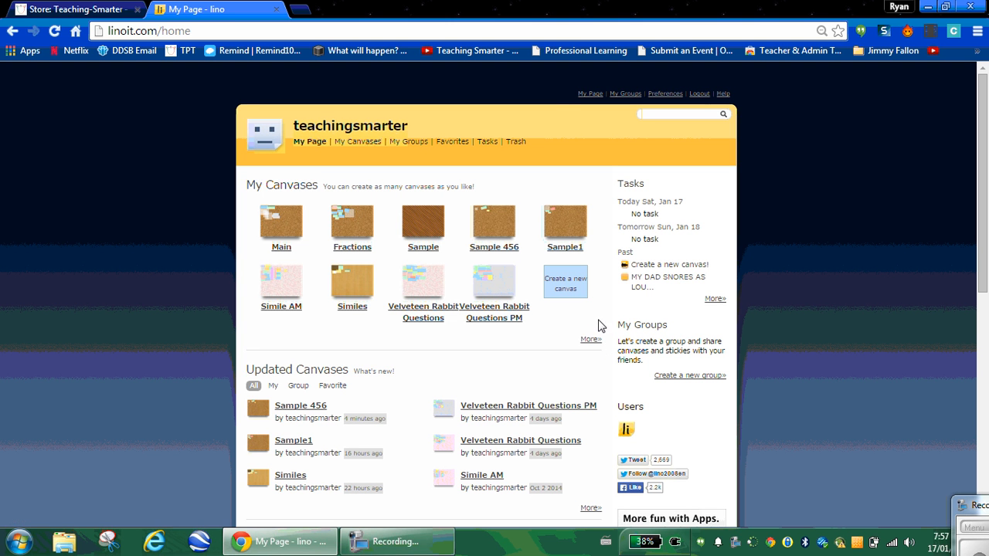
mouse_move(611, 344)
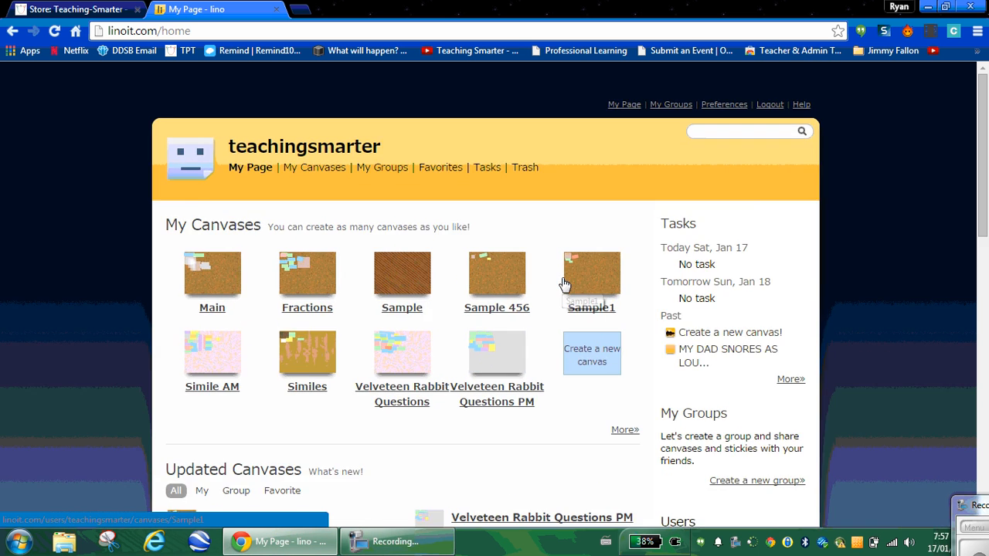
mouse_move(556, 266)
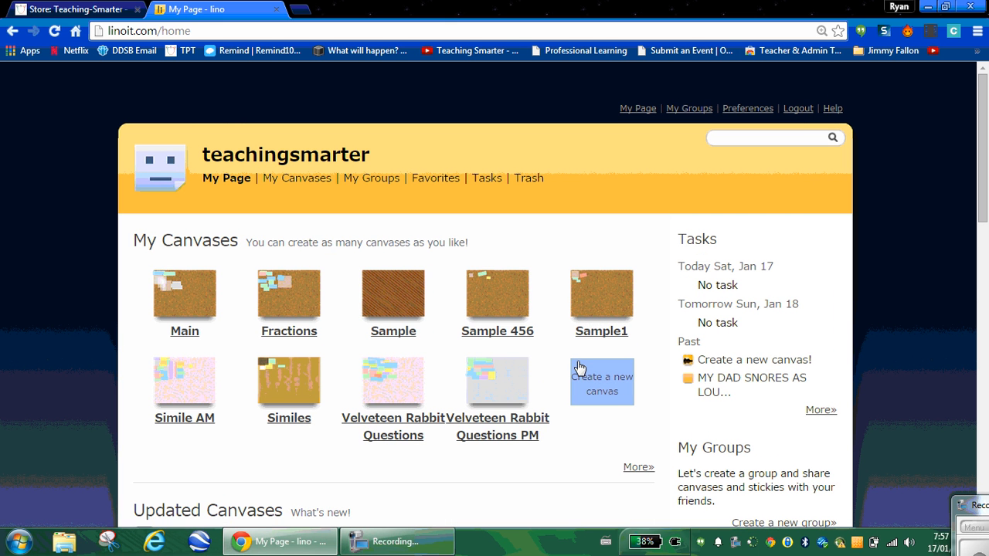
mouse_move(601, 382)
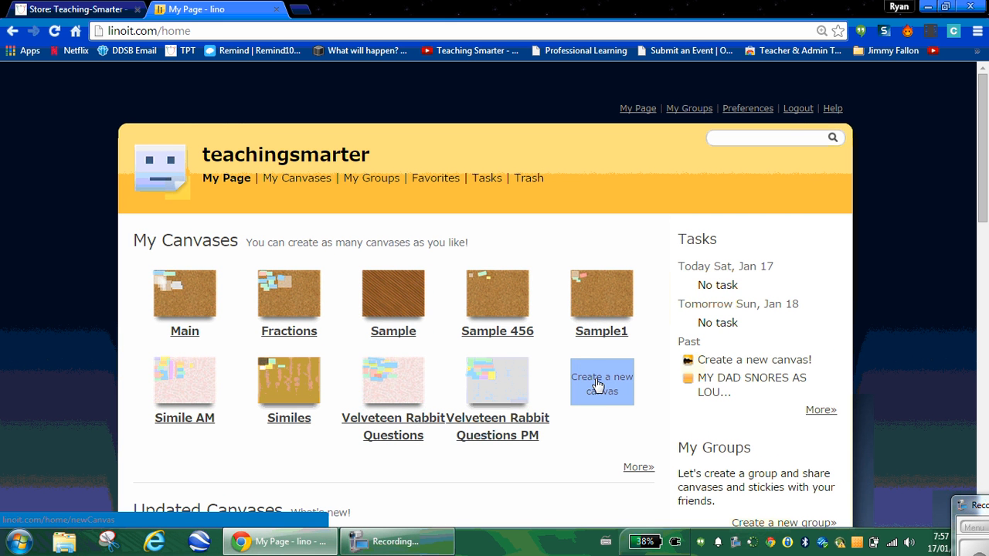
Step: Start a new canvas named 'Sample 246', browsing image, solid colour and lino texture backgrounds
left_click(601, 382)
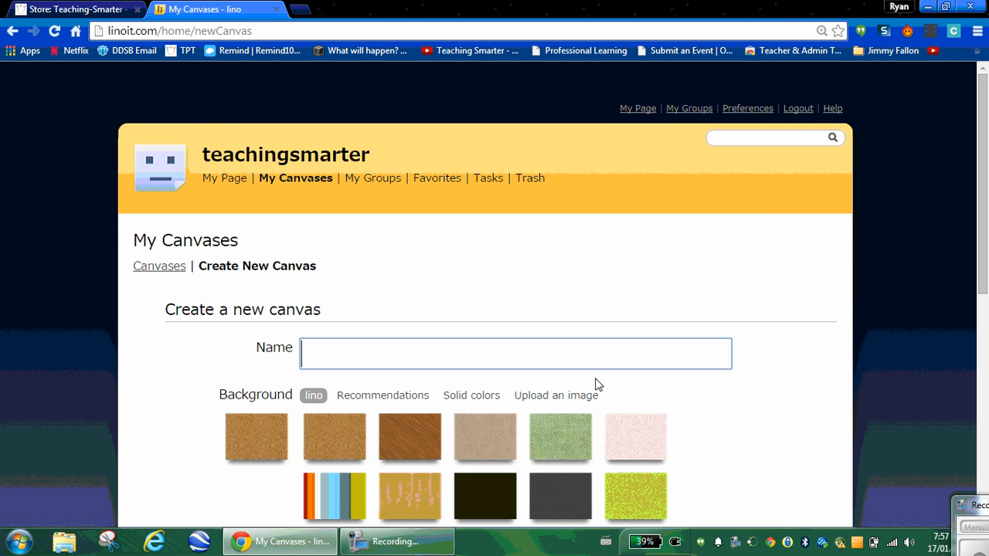
type("Sample 246")
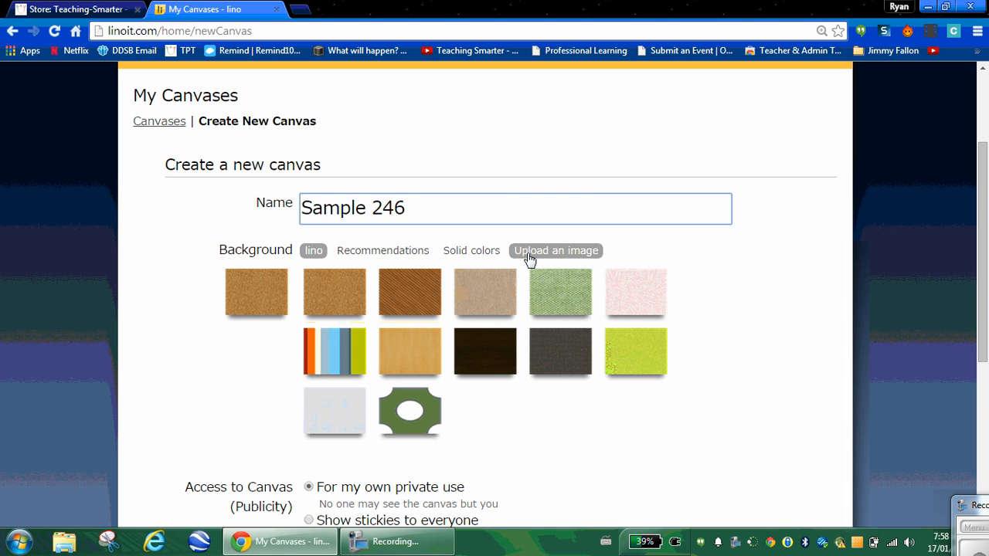
left_click(555, 251)
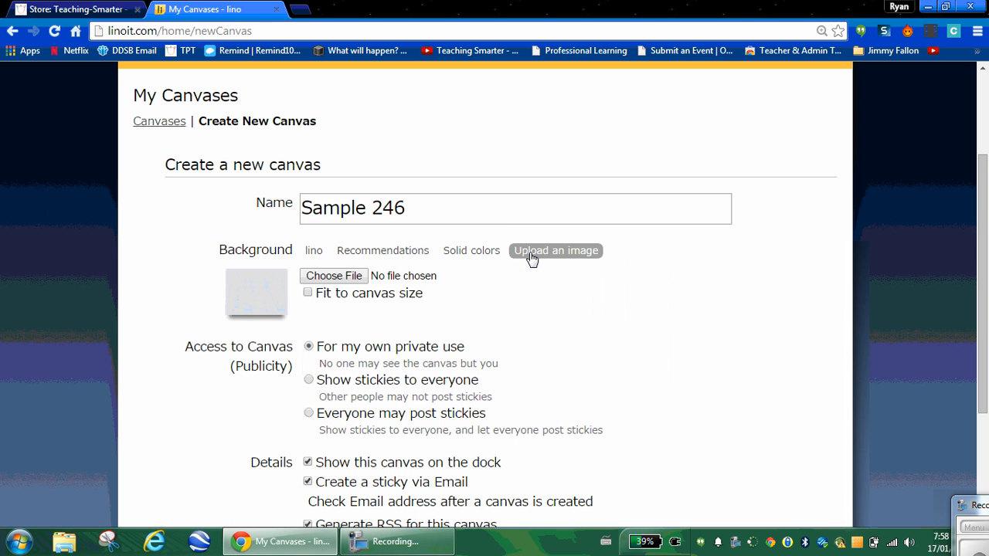
left_click(471, 251)
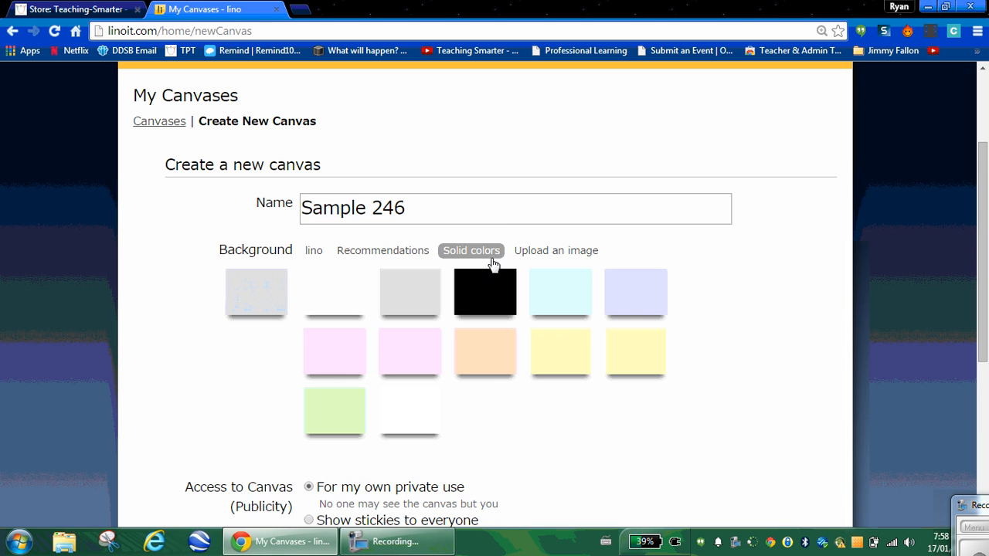
left_click(313, 250)
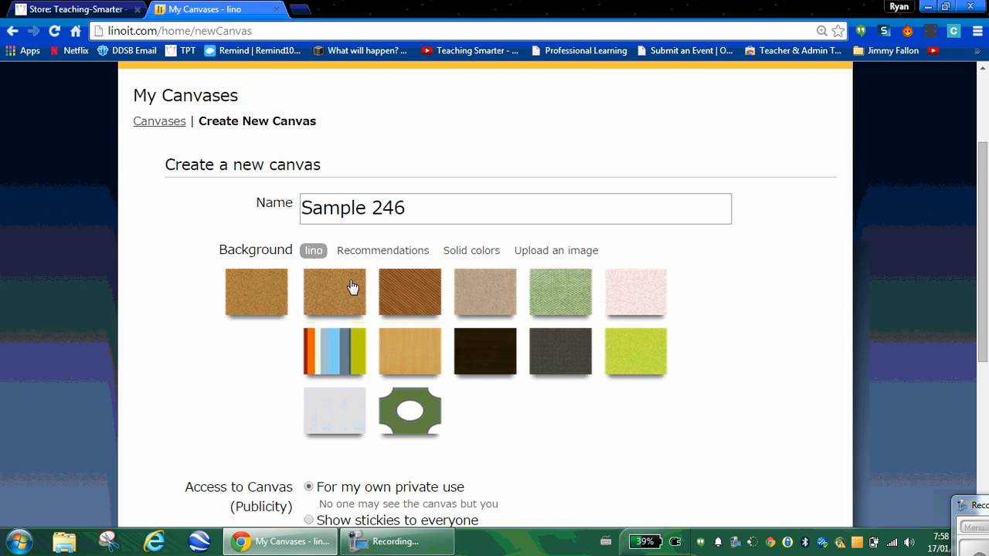
Step: Set Access to Canvas to 'Everyone may post stickies'
scroll("down", 3)
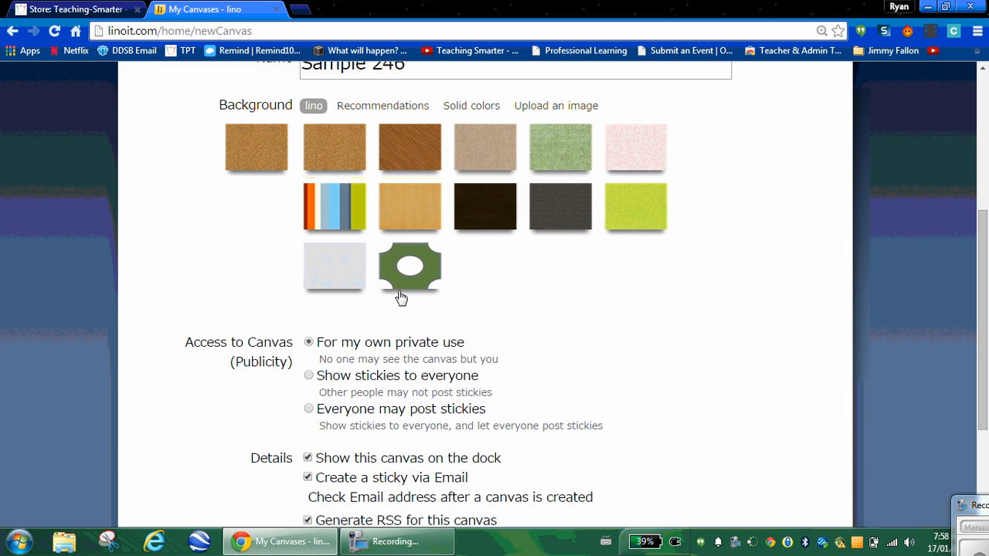
right_click(402, 297)
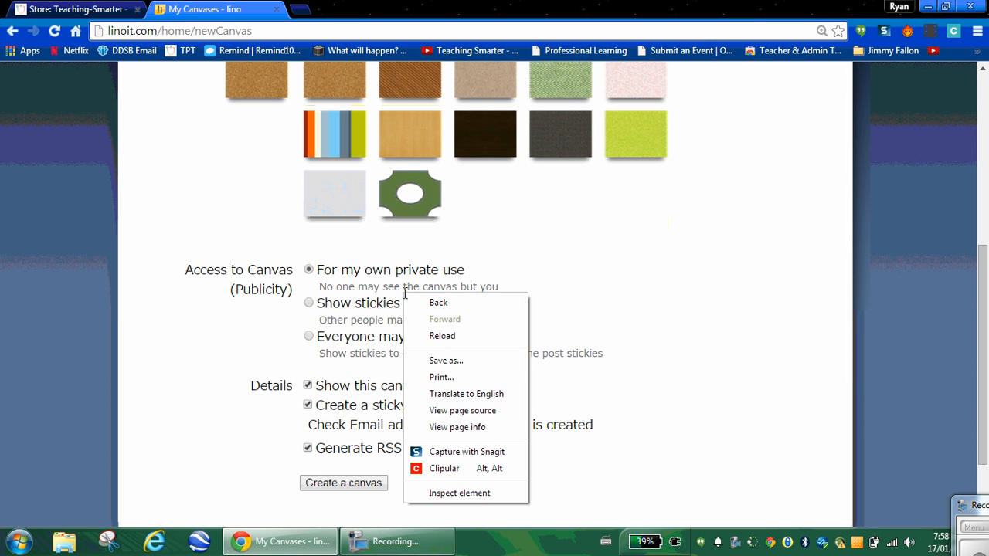
left_click(510, 268)
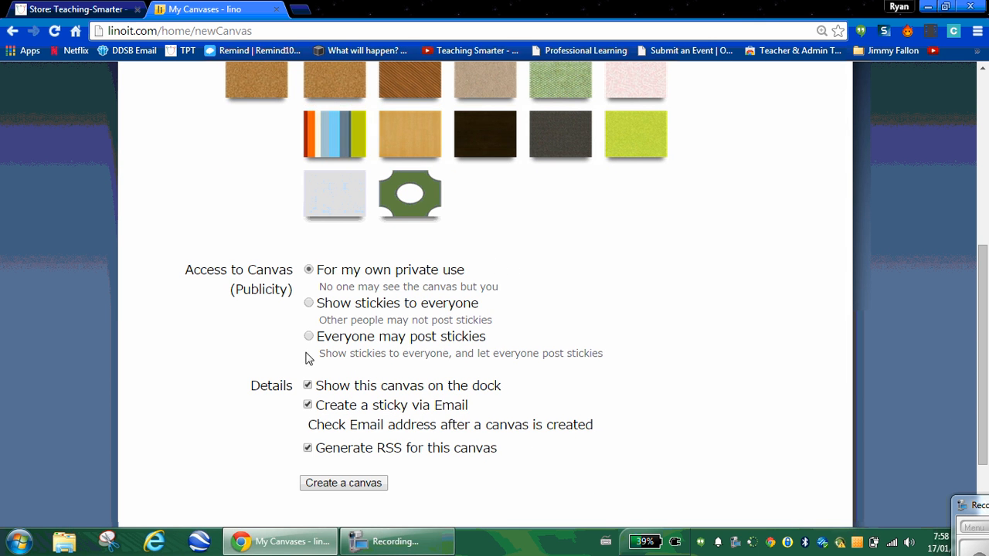
mouse_move(374, 311)
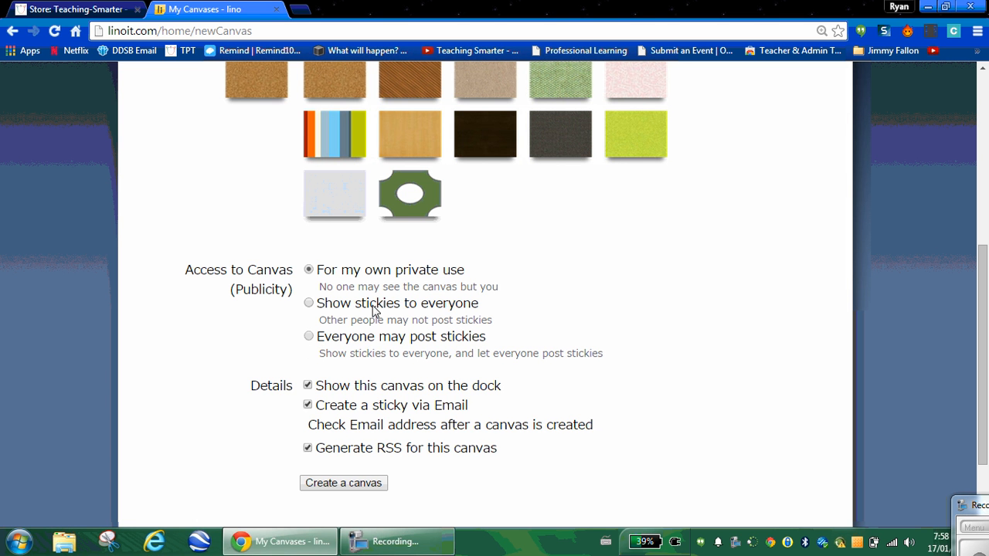
mouse_move(345, 309)
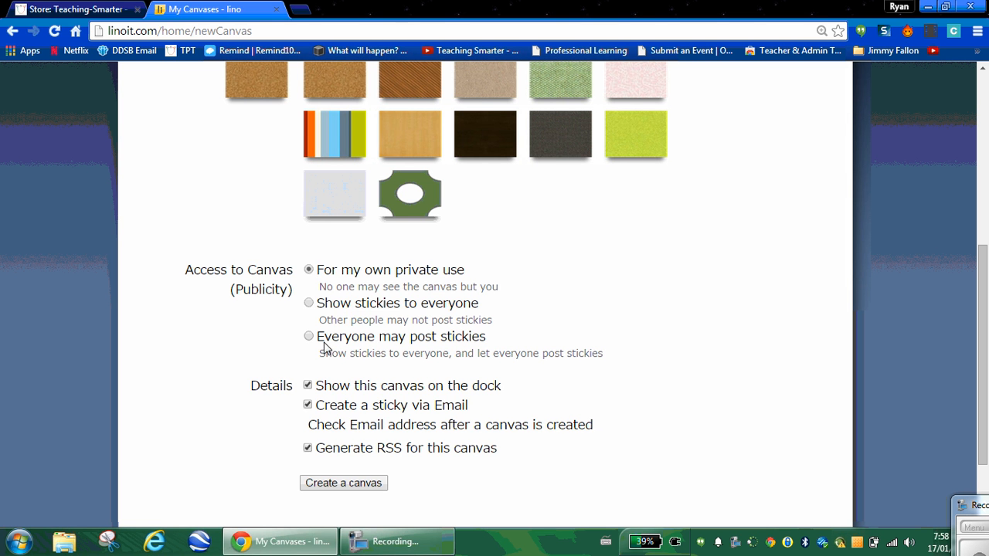
mouse_move(325, 348)
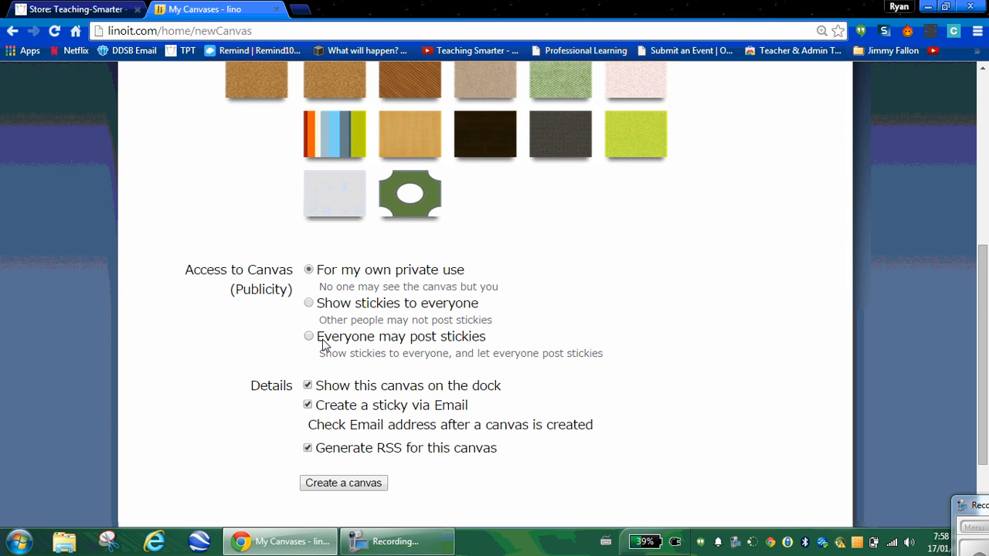
left_click(308, 336)
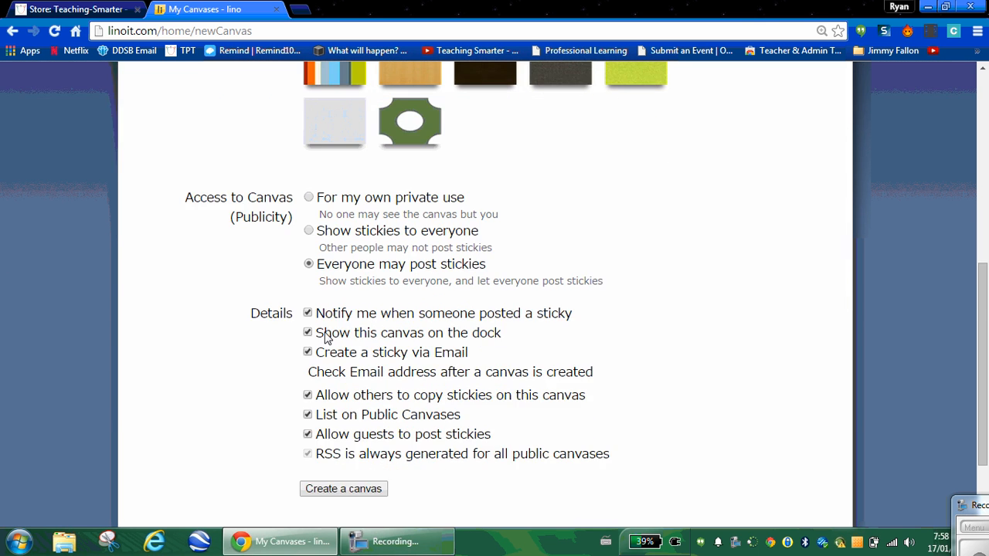
Step: Turn off notifications, dock listing, email stickies, sticky copying and Public Canvases listing
scroll("down", 3)
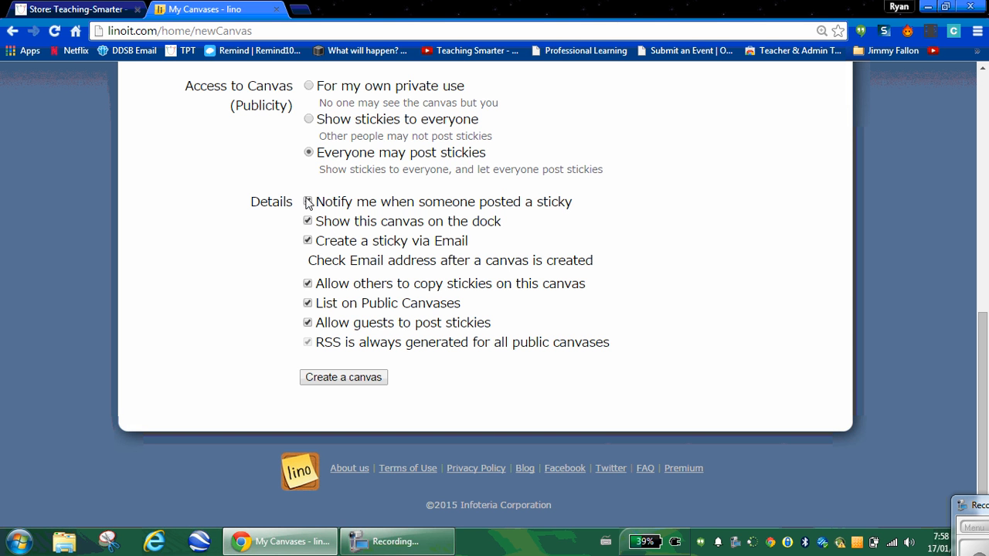
left_click(308, 200)
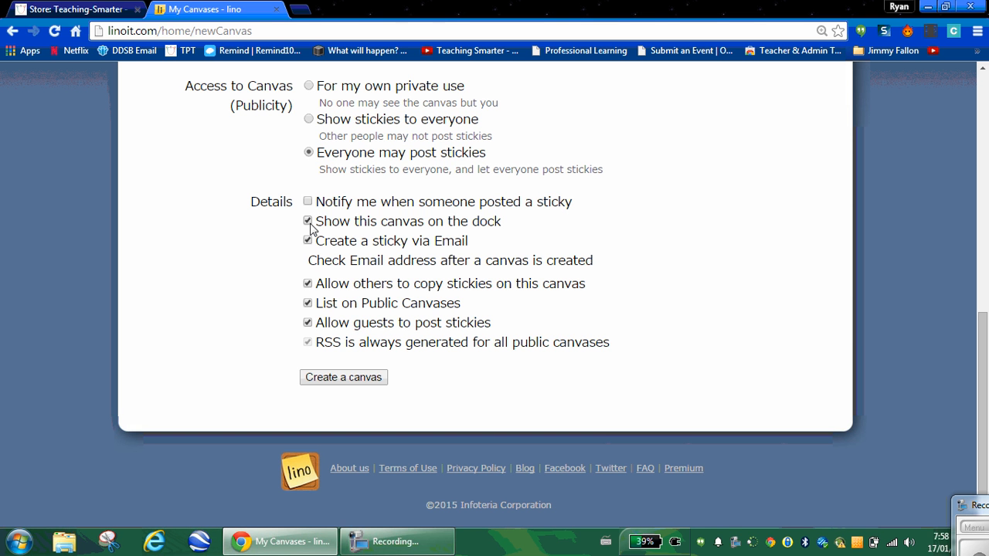
left_click(308, 221)
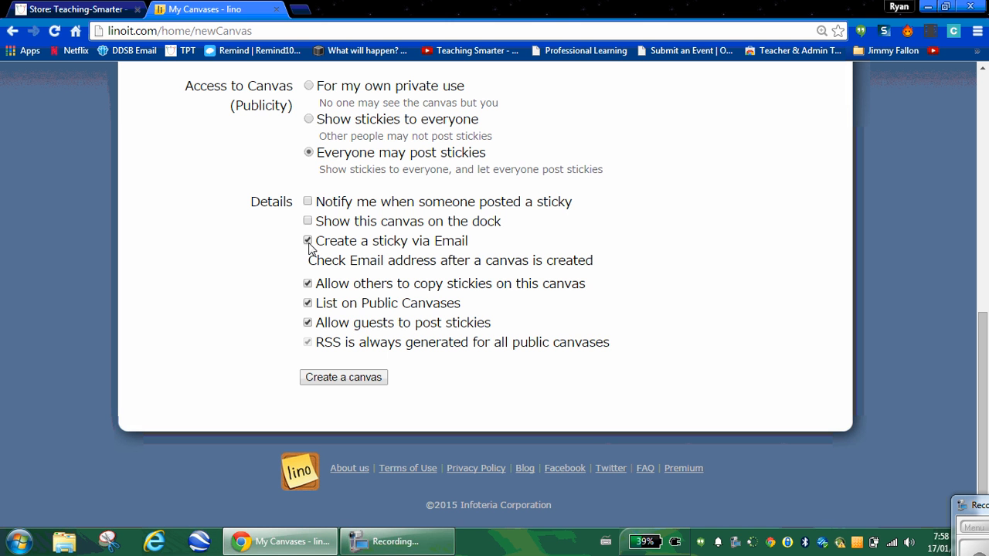
left_click(308, 240)
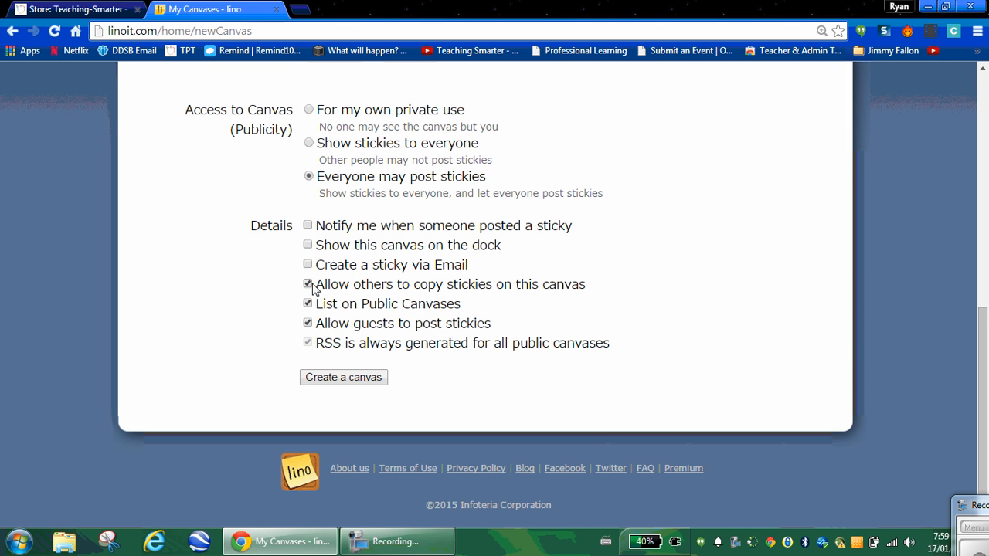
left_click(308, 283)
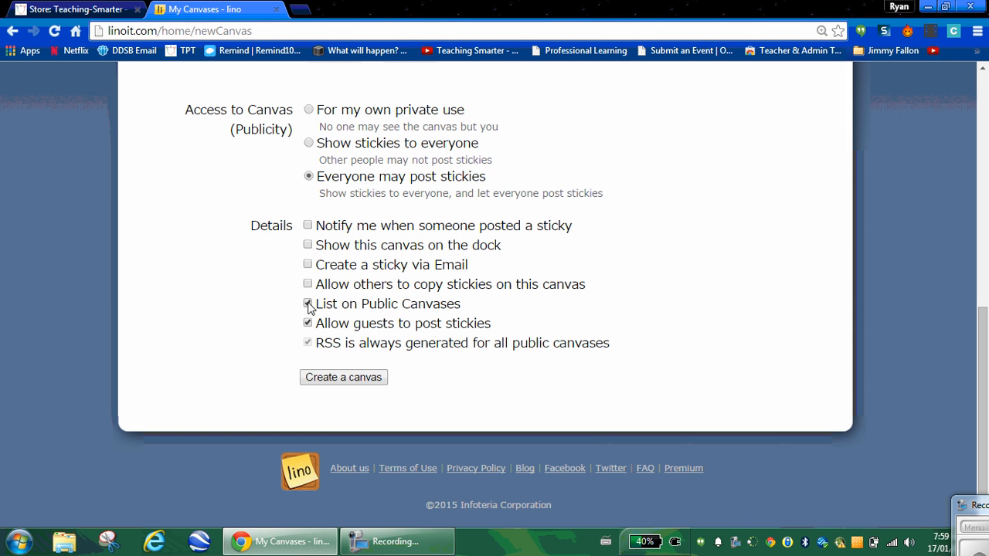
left_click(308, 303)
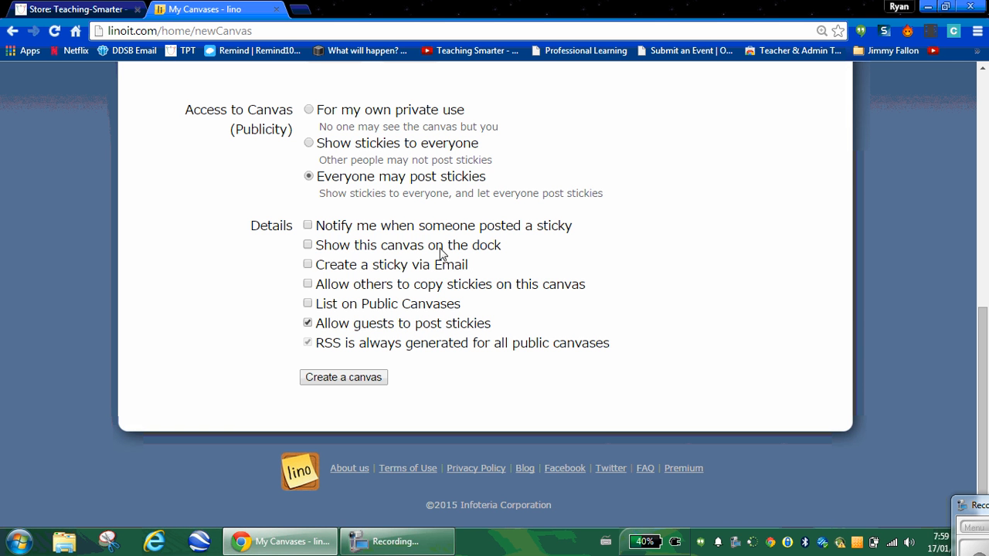
mouse_move(434, 105)
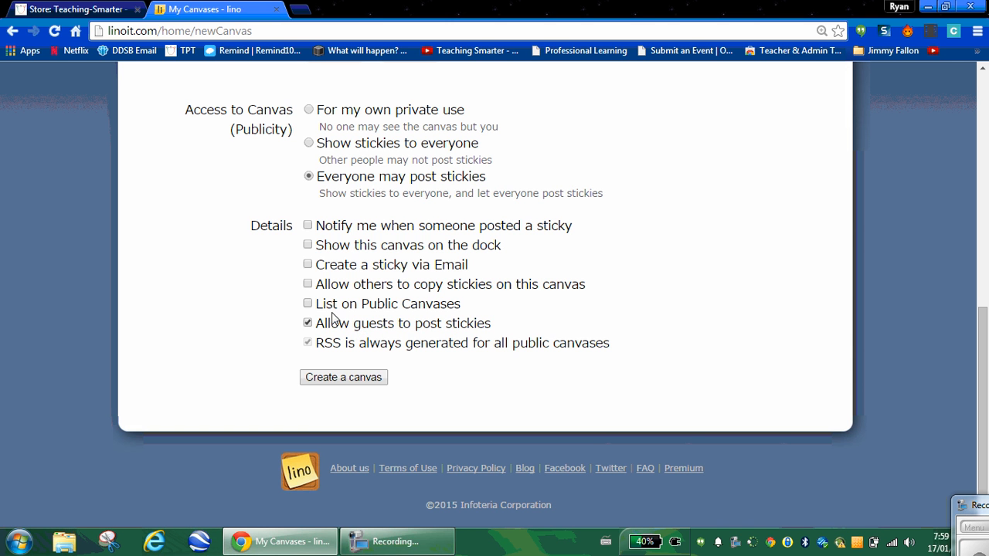
mouse_move(356, 326)
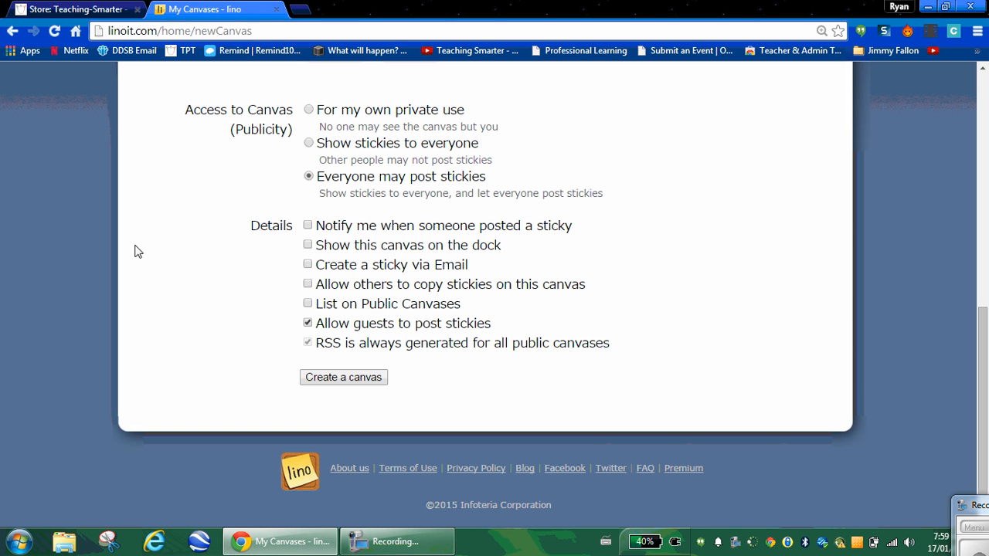
mouse_move(343, 377)
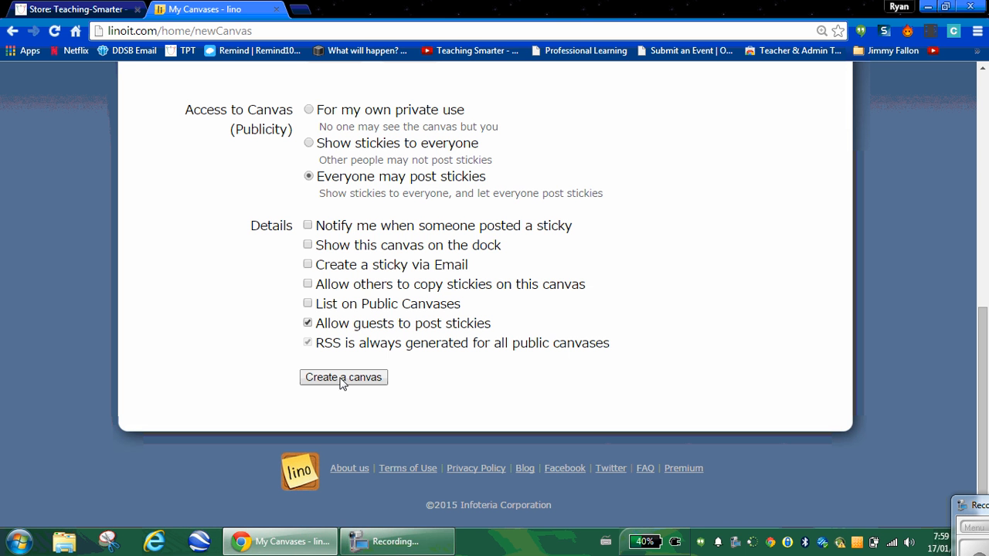
Step: Create the Sample 246 canvas with the chosen settings
left_click(343, 377)
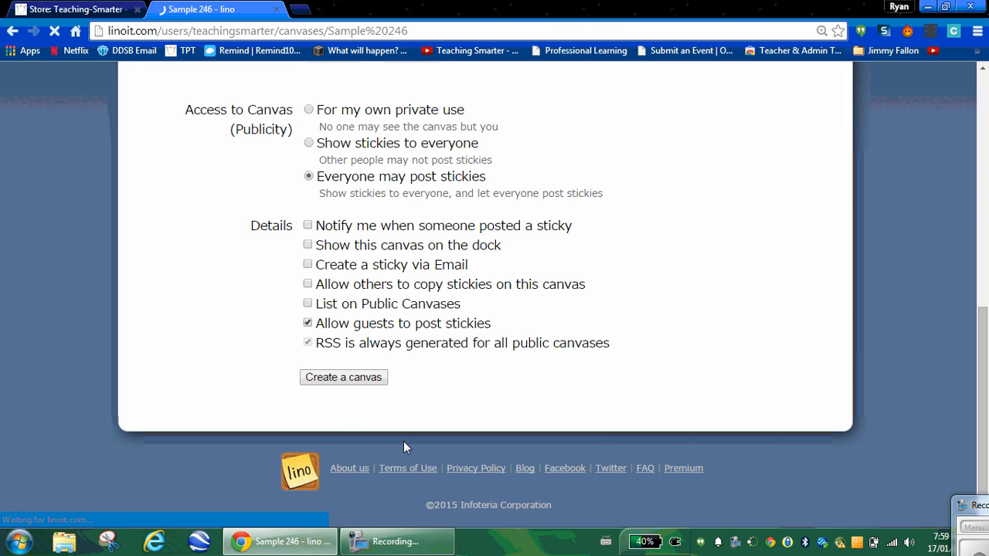
left_click(343, 377)
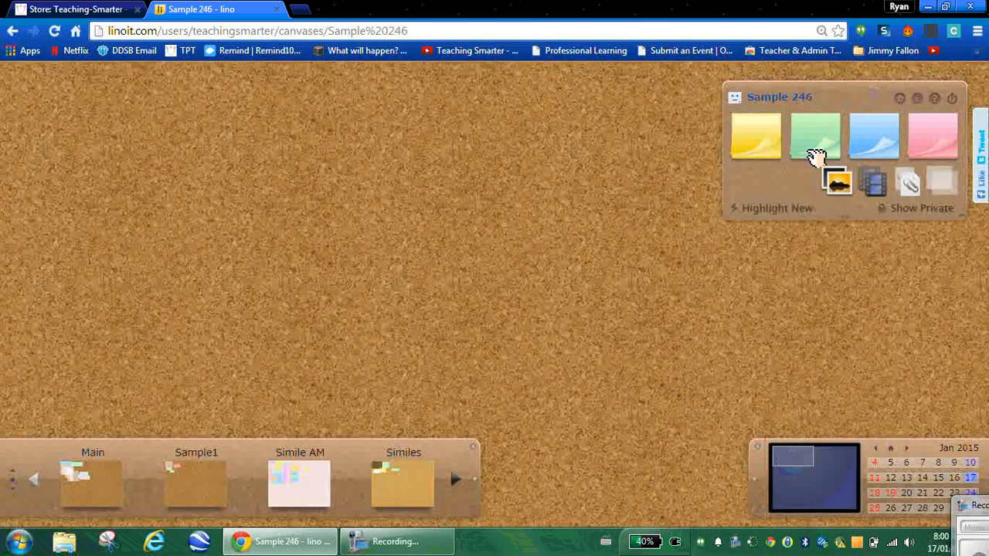
mouse_move(798, 149)
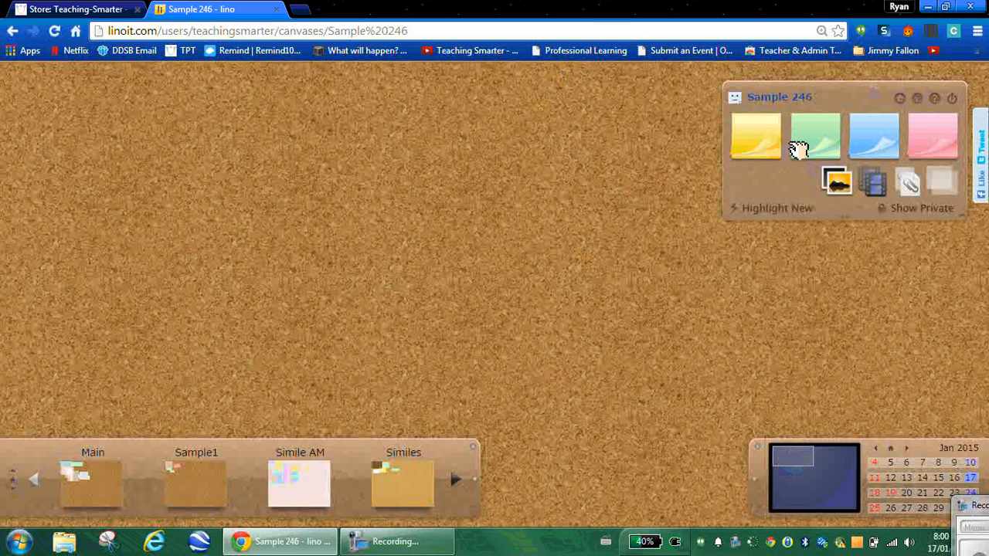
mouse_move(873, 143)
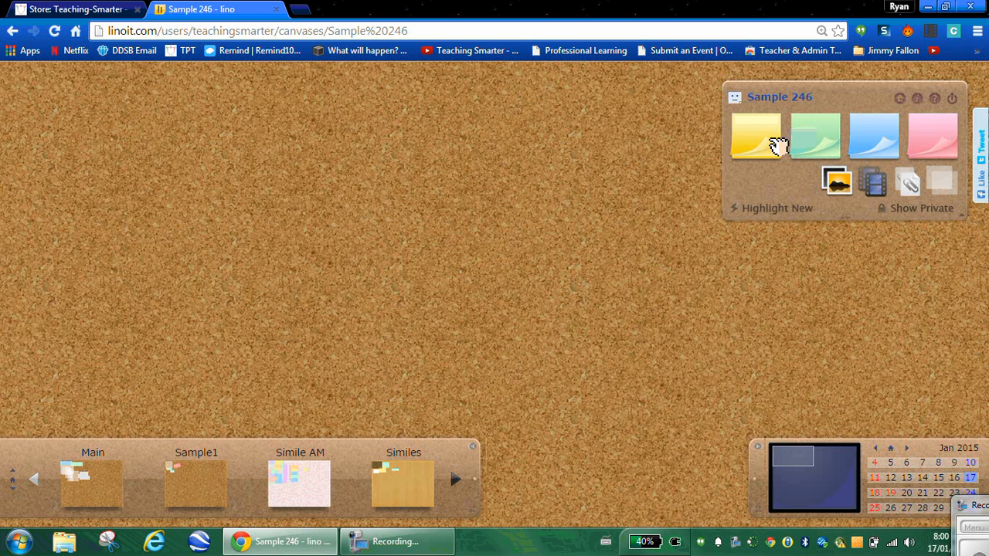
mouse_move(792, 151)
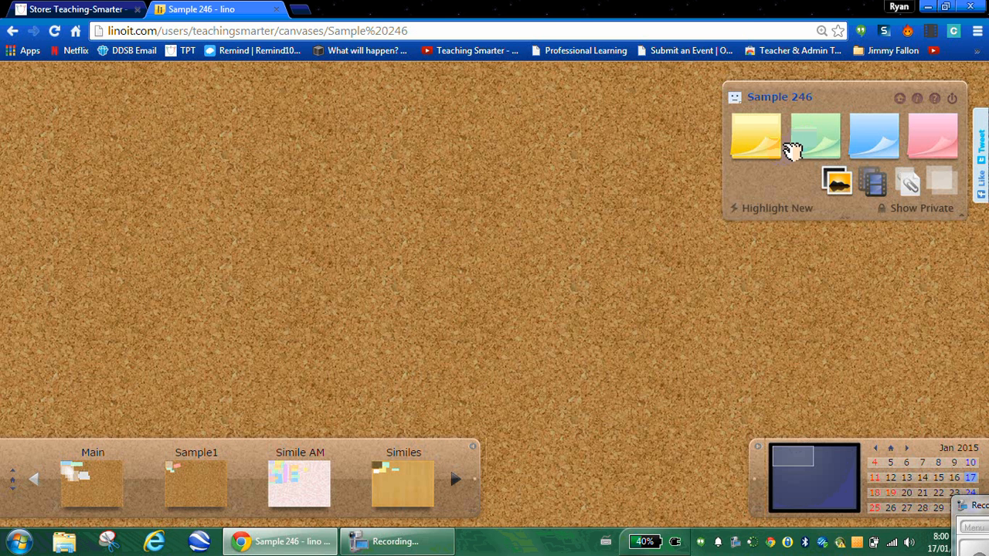
mouse_move(815, 148)
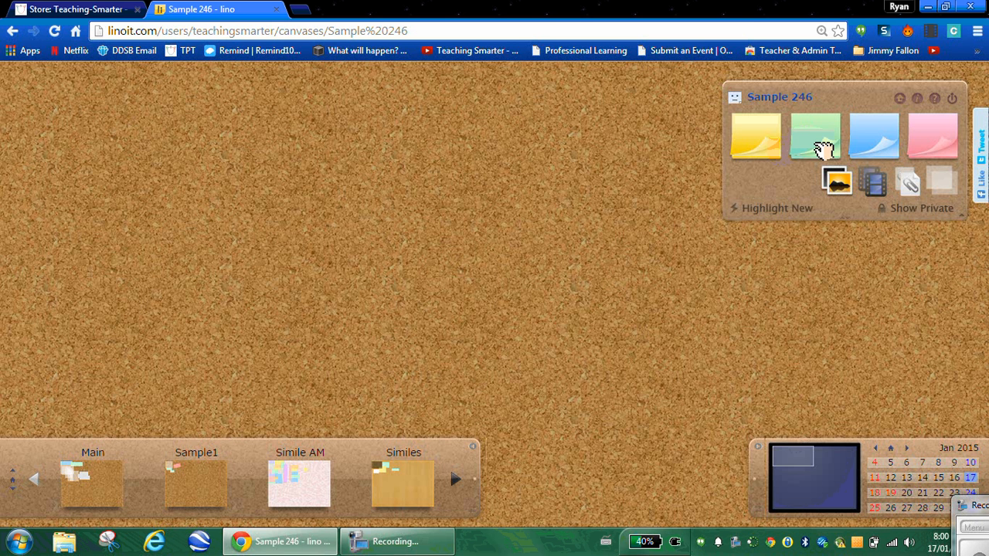
mouse_move(811, 159)
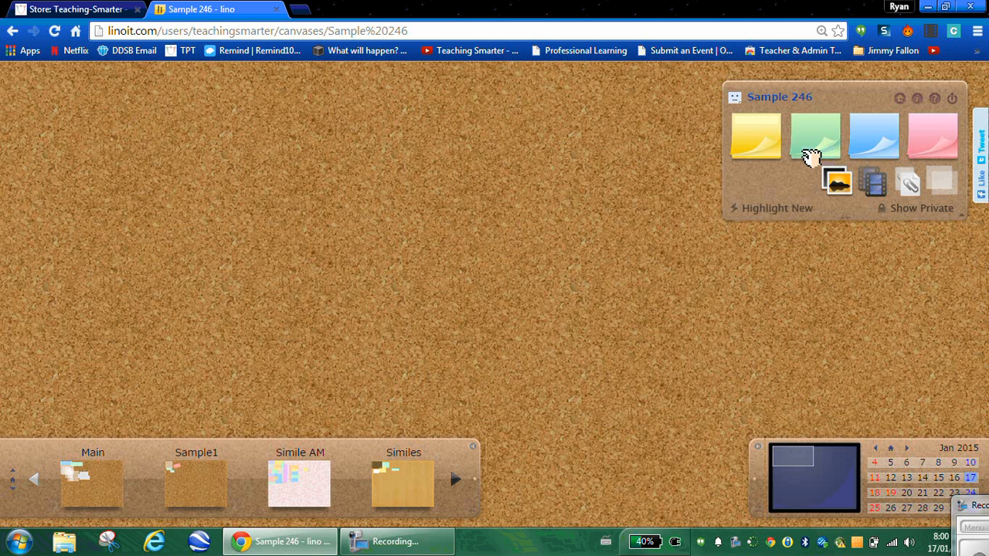
mouse_move(799, 159)
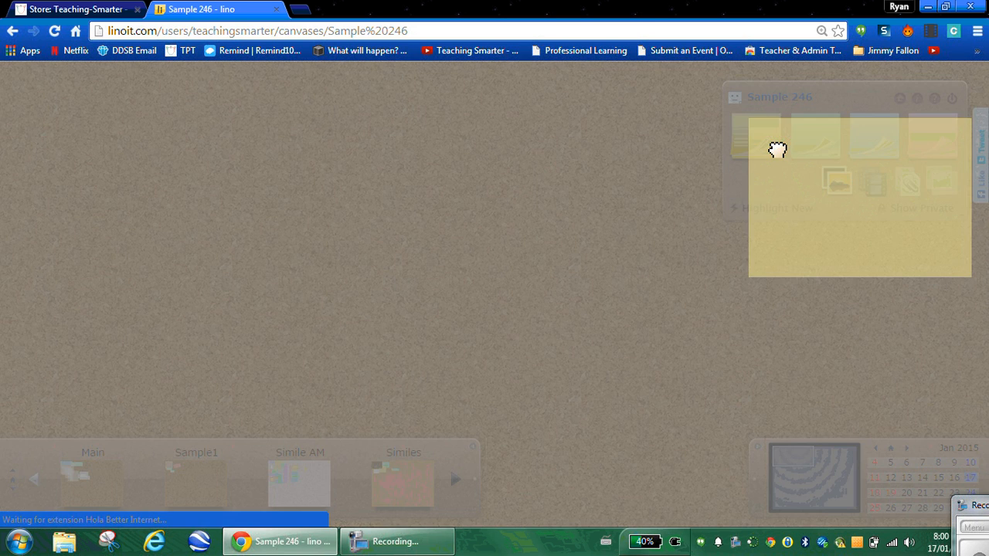
Step: Draft a sticky reading 'Tell me about your weekend' tagged 'Mr. T'
left_click(755, 136)
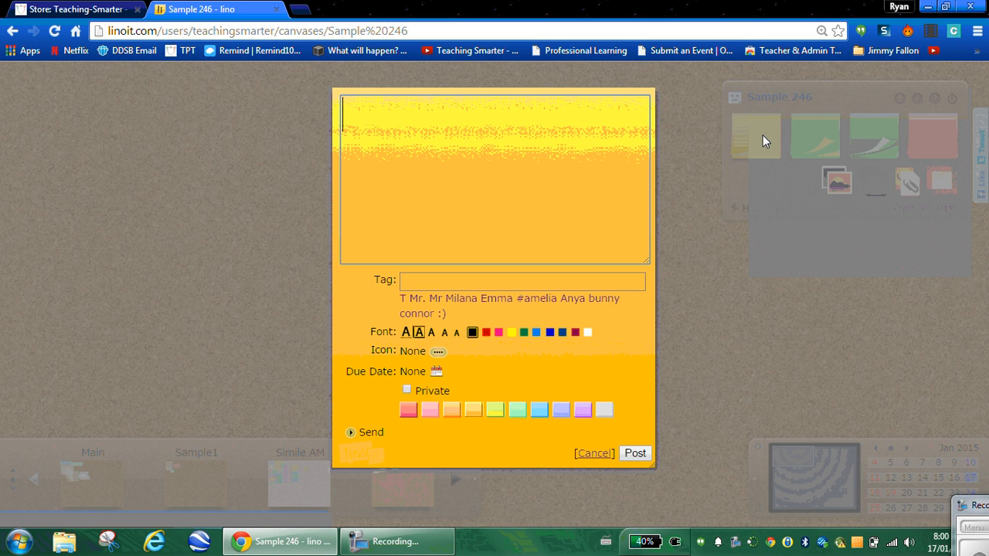
type("Tell me about your weekend")
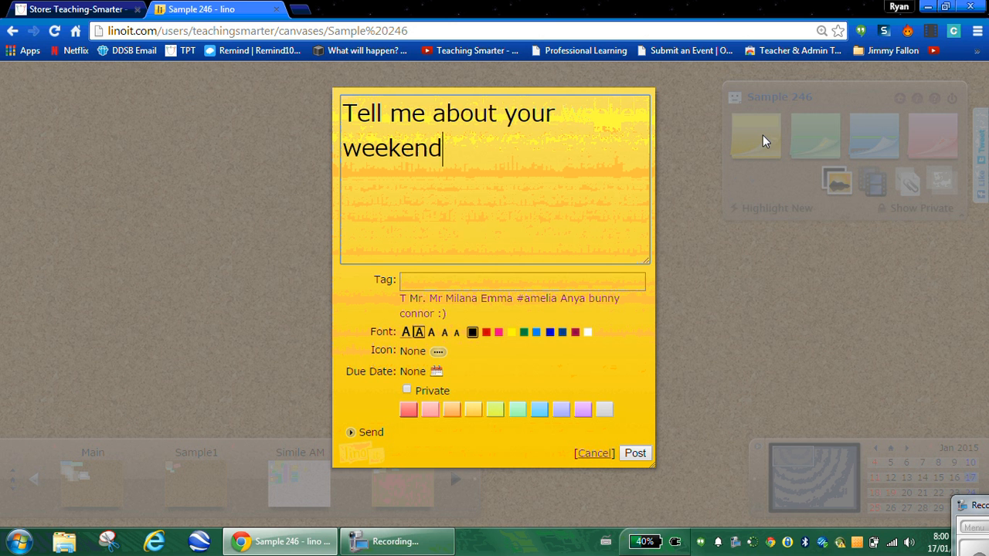
left_click(522, 280)
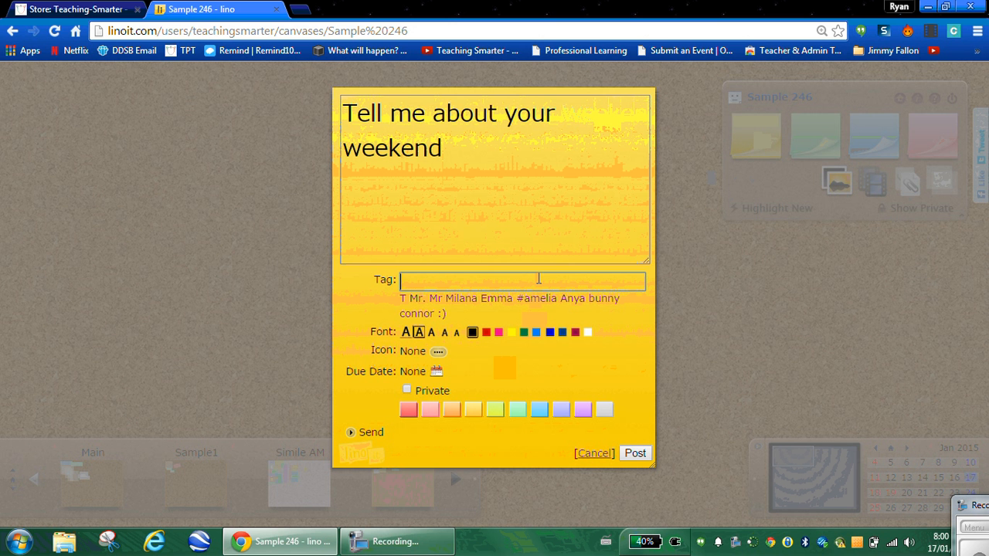
type("M")
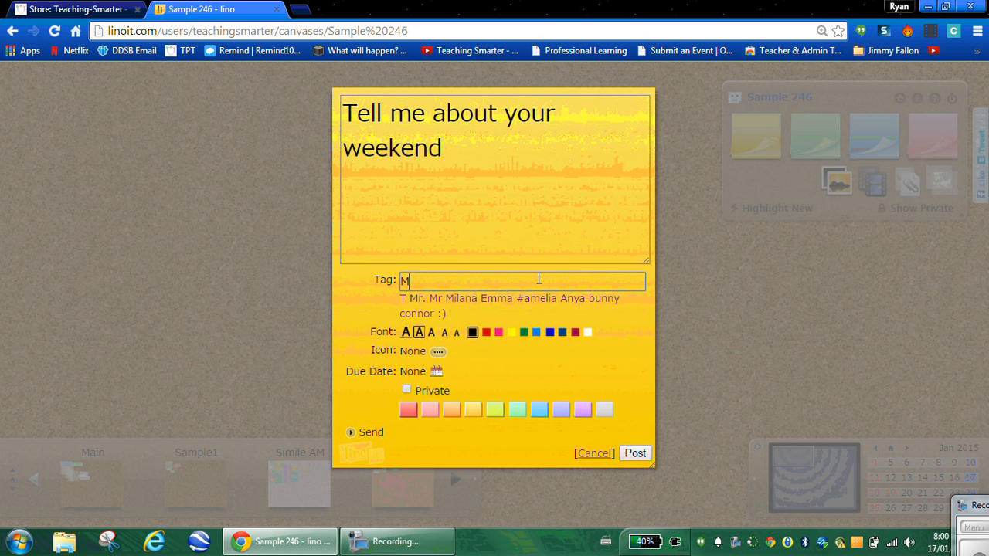
type("r. T")
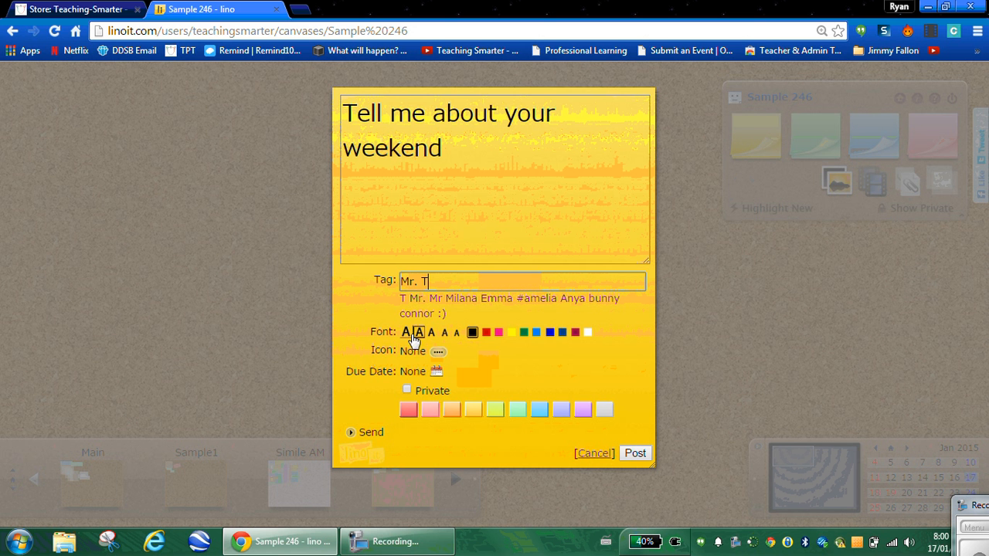
Step: Make the sticky's text smaller, colour it blue, and post it
left_click(430, 332)
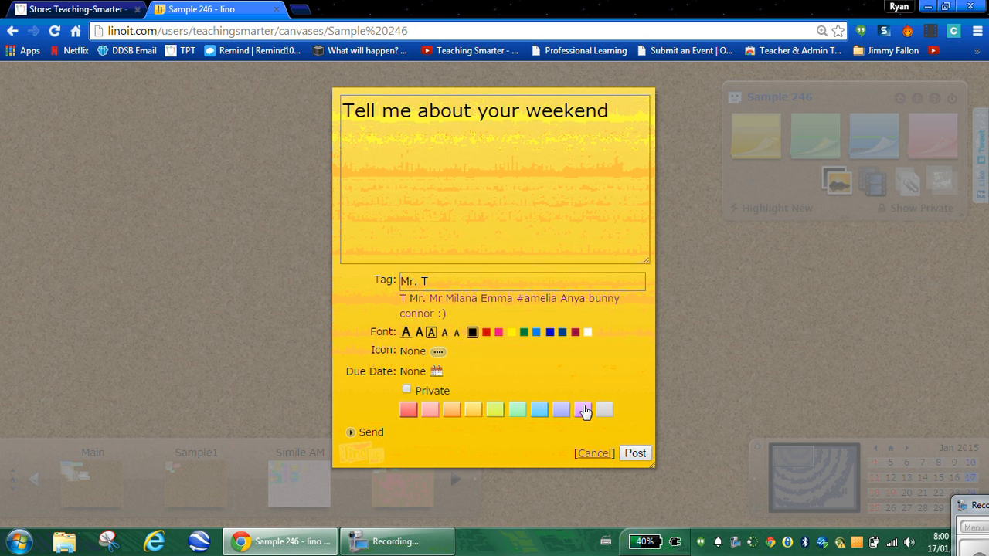
left_click(561, 410)
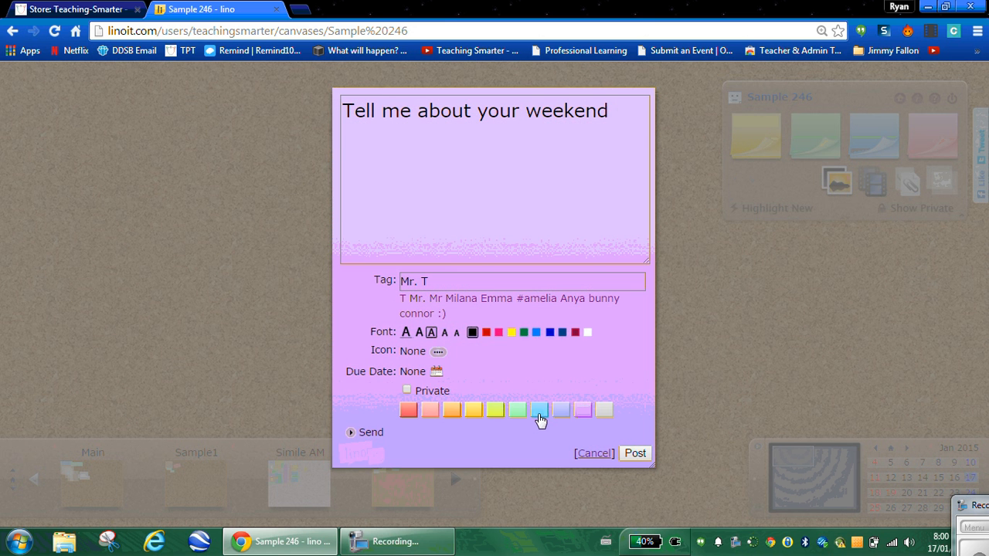
left_click(538, 410)
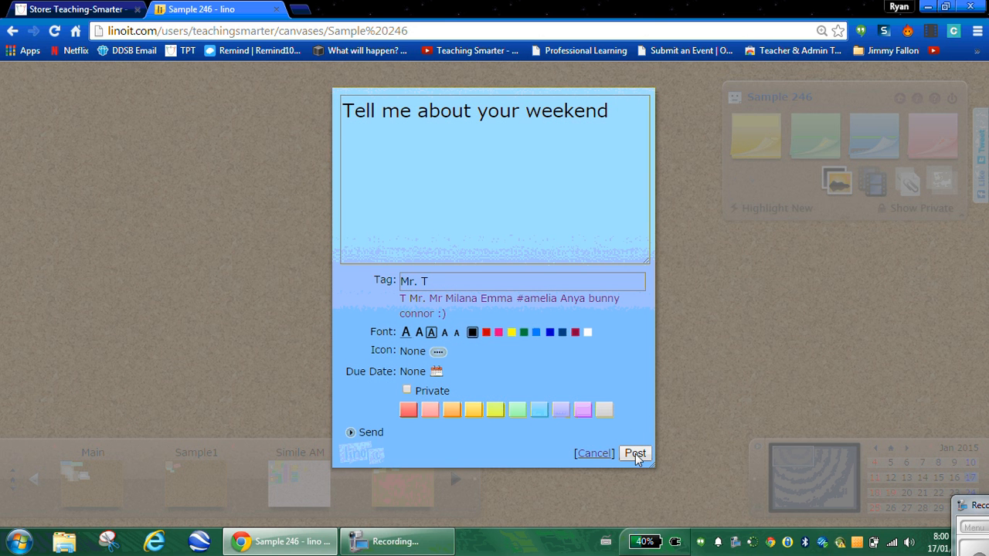
left_click(635, 453)
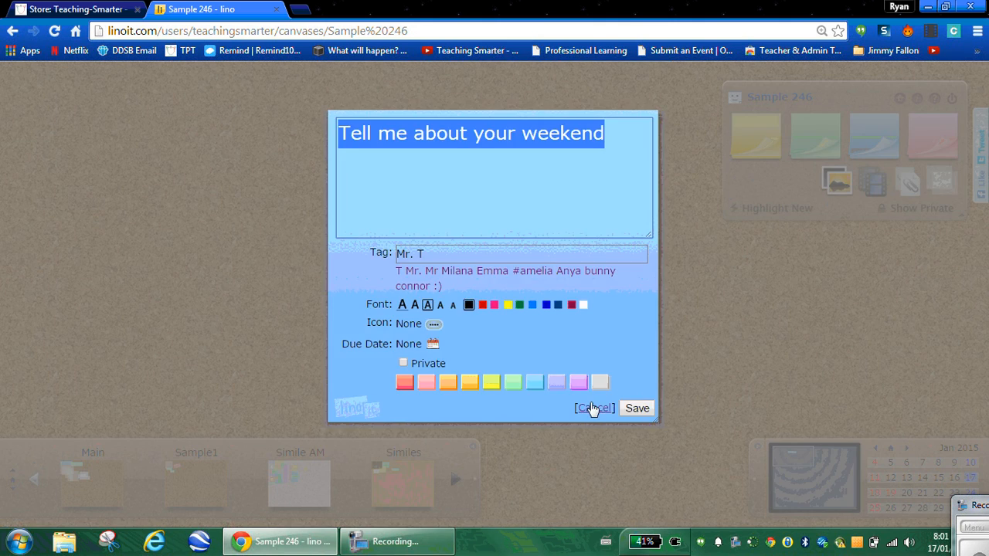
Step: Close the weekend sticky's editor without saving changes
left_click(635, 408)
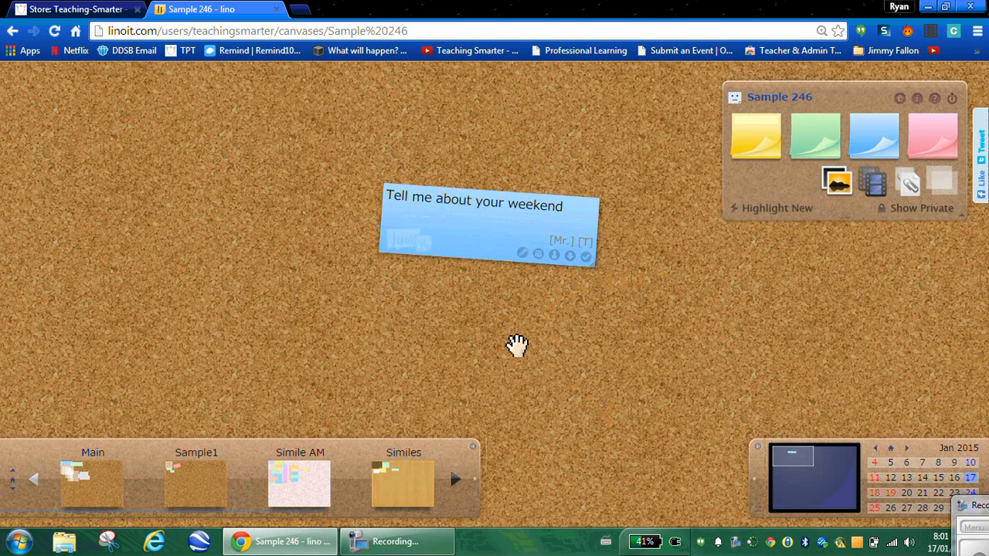
mouse_move(572, 276)
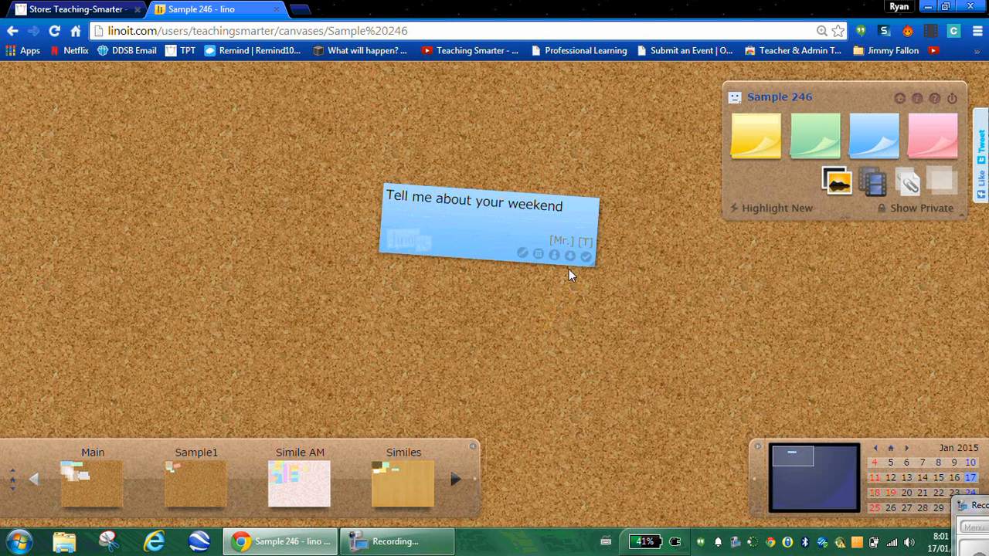
mouse_move(585, 255)
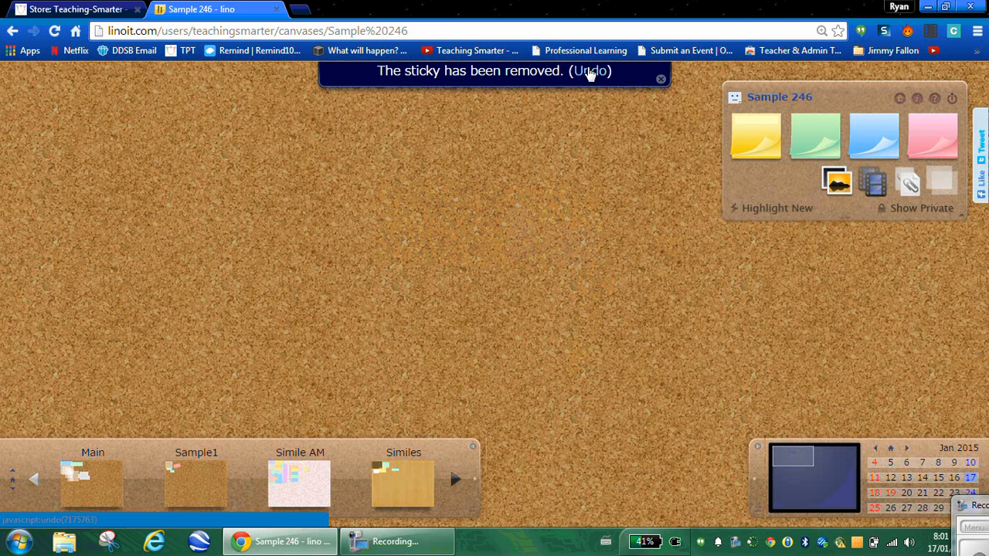
left_click(590, 71)
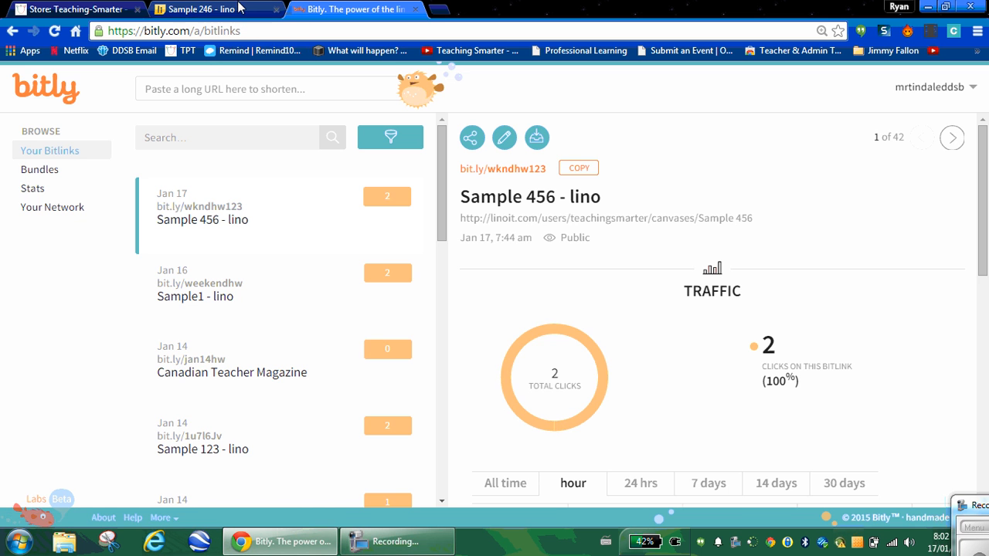
Step: Paste the Sample 246 board address into Bitly to shorten it
left_click(206, 10)
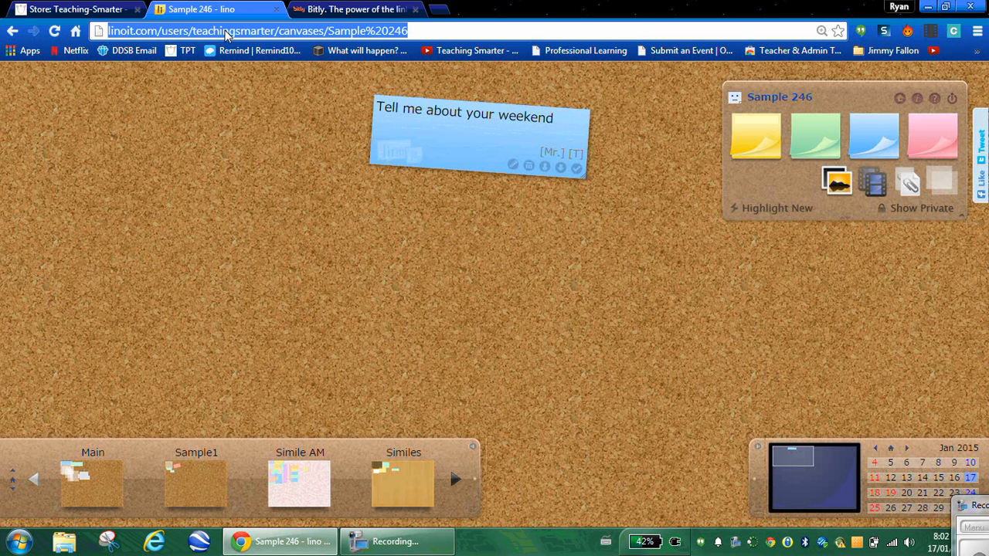
mouse_move(257, 92)
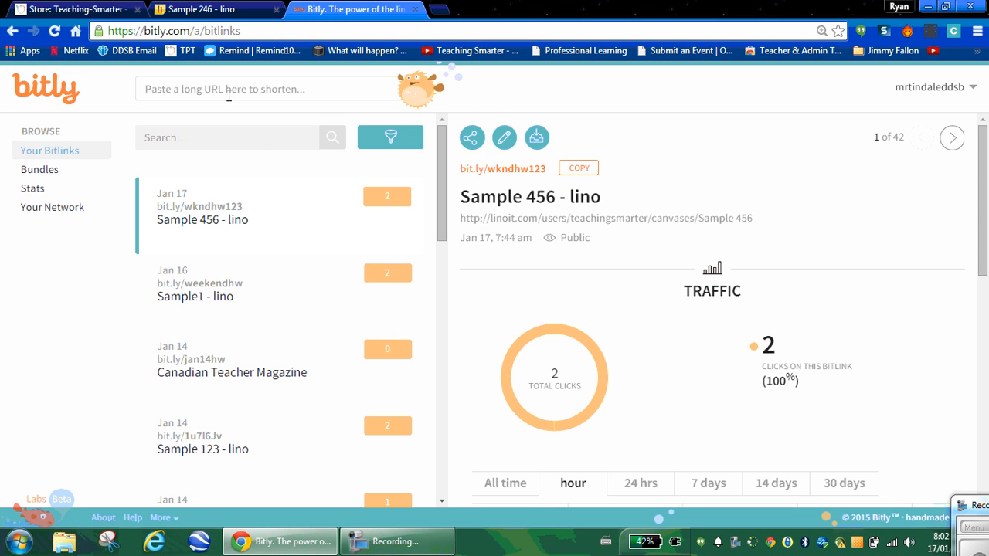
right_click(227, 88)
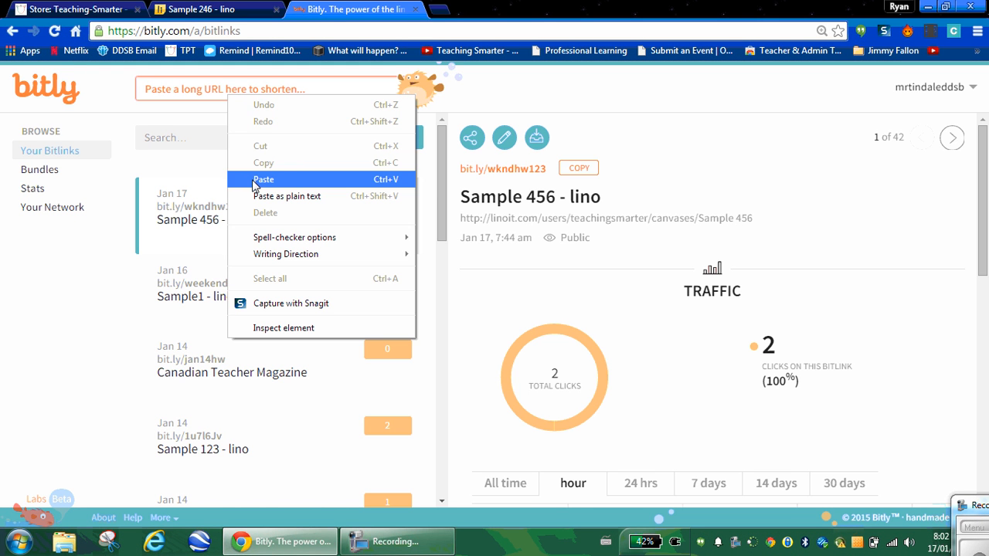
left_click(264, 179)
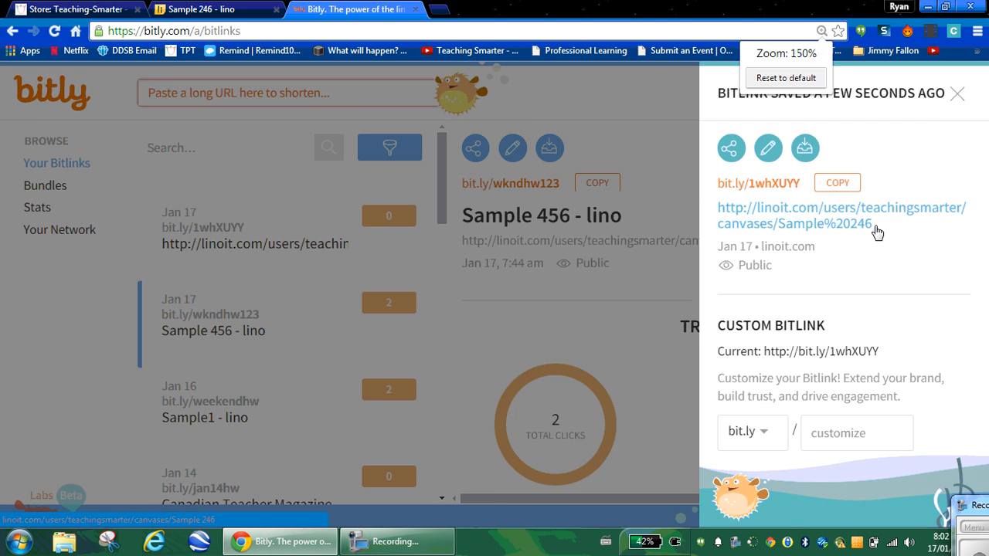
Step: Zoom the Bitly page in so the link is easier to read
key("ctrl+plus")
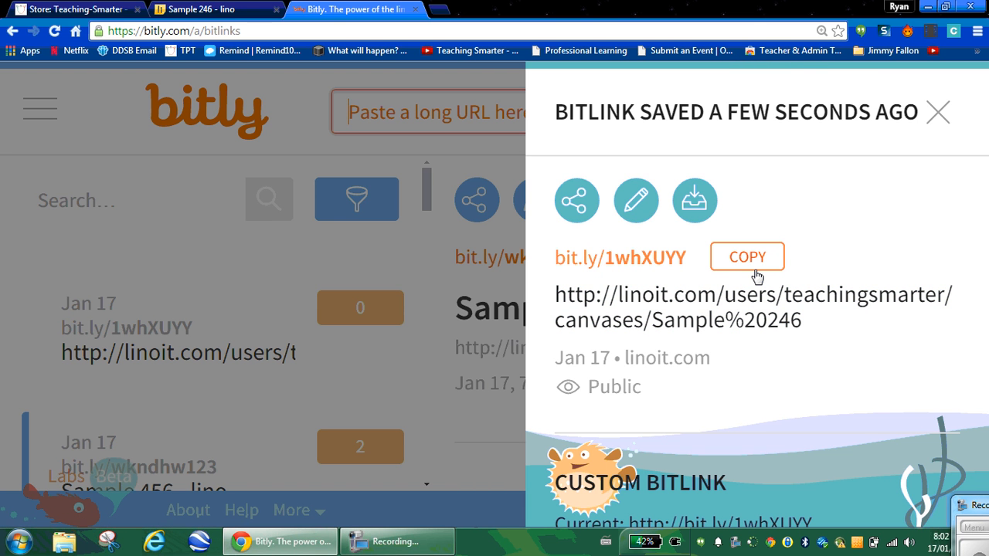
mouse_move(589, 270)
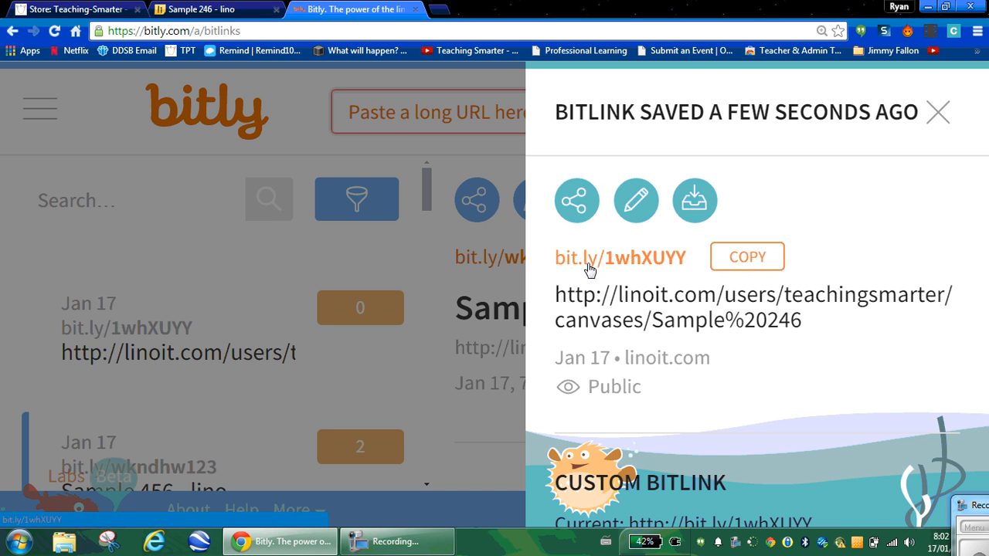
mouse_move(603, 267)
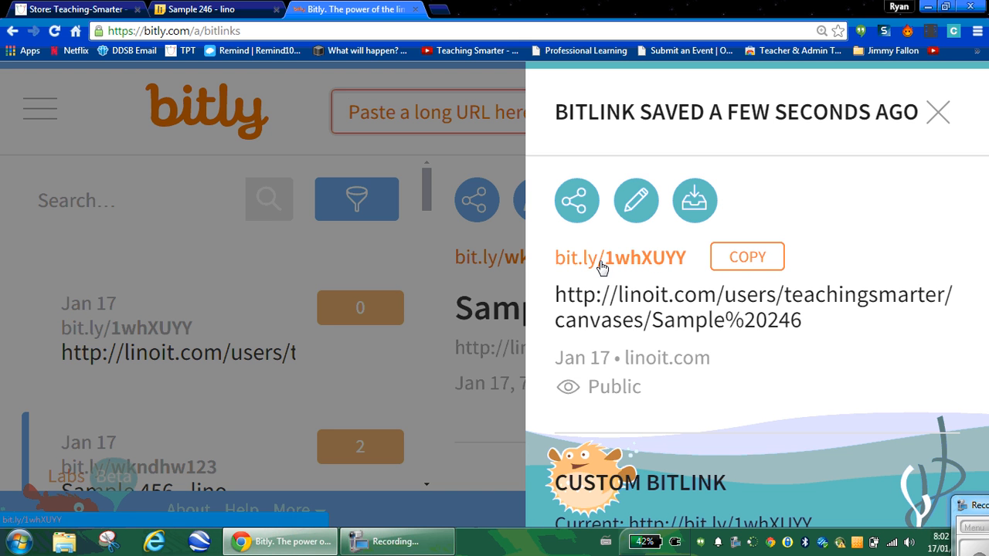
mouse_move(644, 270)
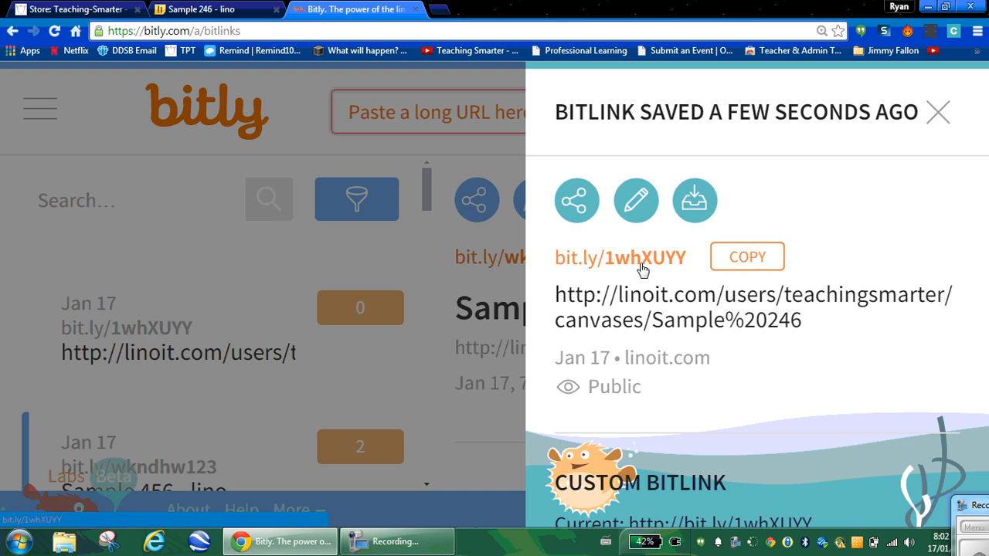
mouse_move(669, 270)
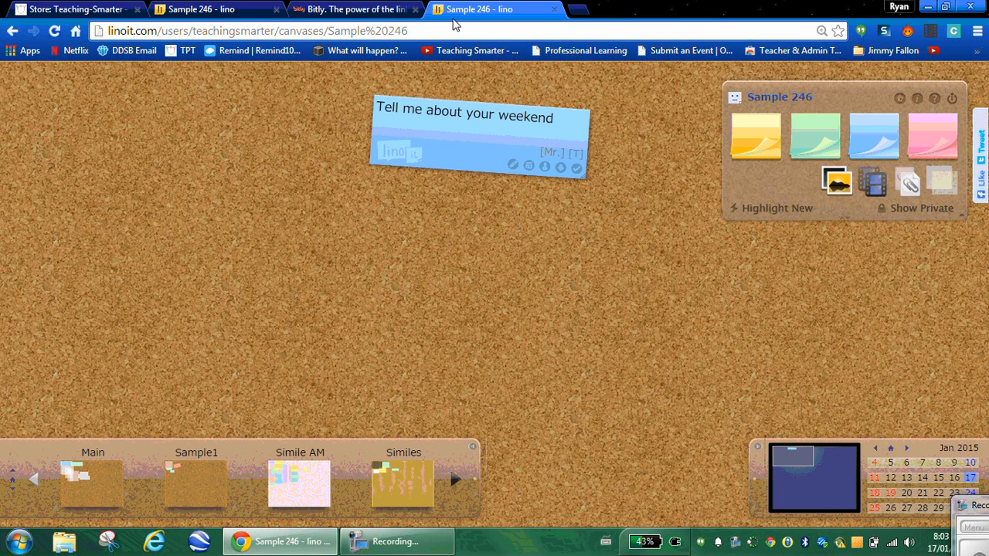
Step: Draft a yellow sticky reading 'I went to the fair.'
left_click(216, 10)
type("I went to the")
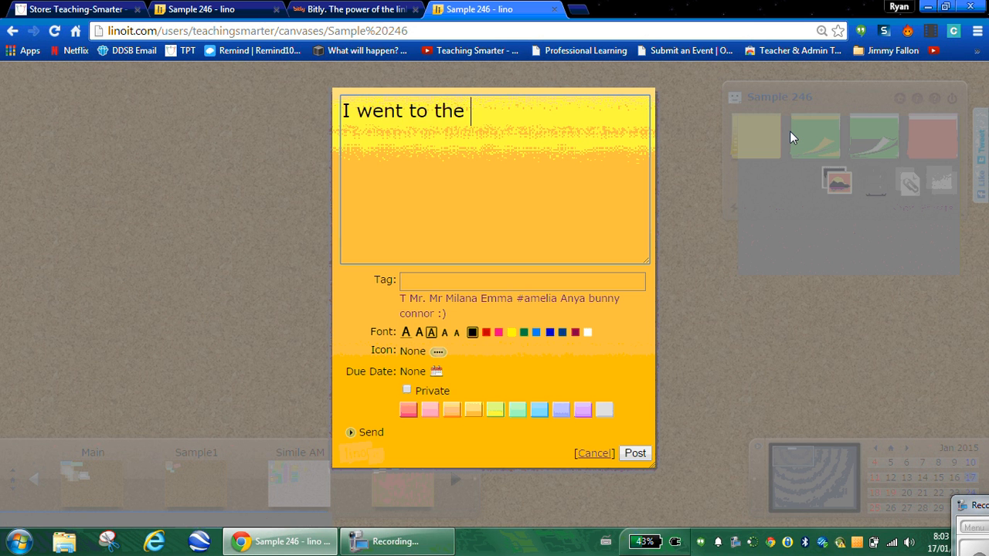
type("fair.")
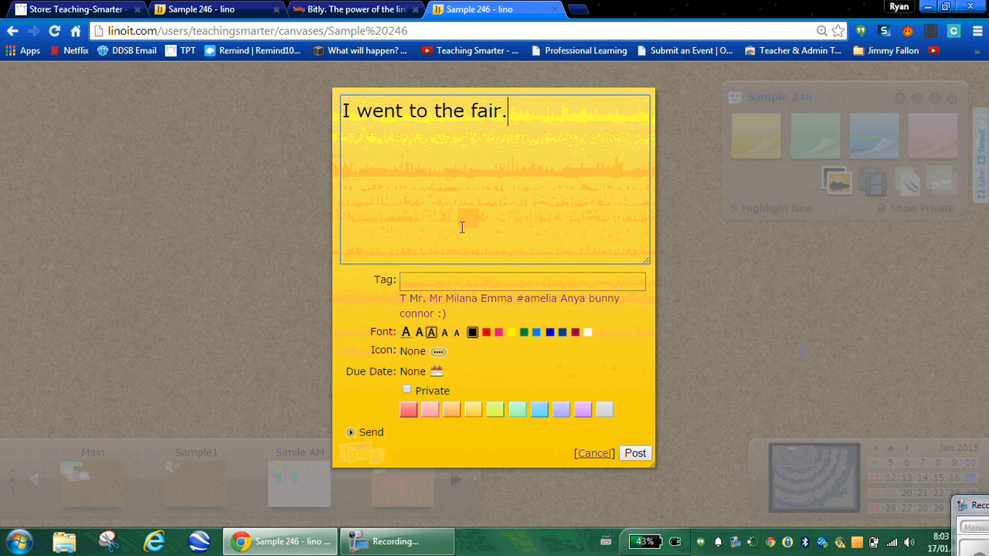
left_click(539, 409)
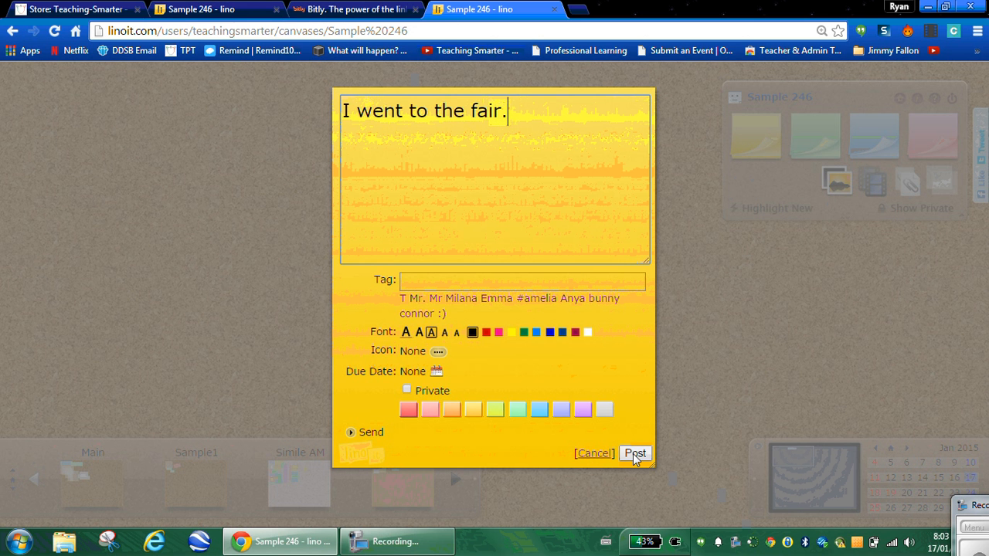
Step: Post the yellow 'I went to the fair.' reply, then reload the other Sample 246 tab to show it
left_click(635, 453)
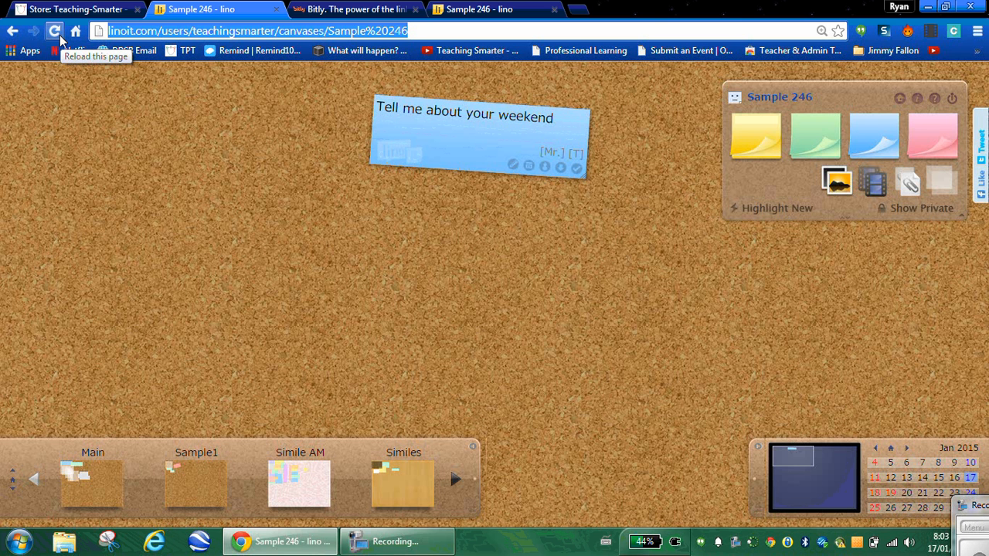
left_click(54, 31)
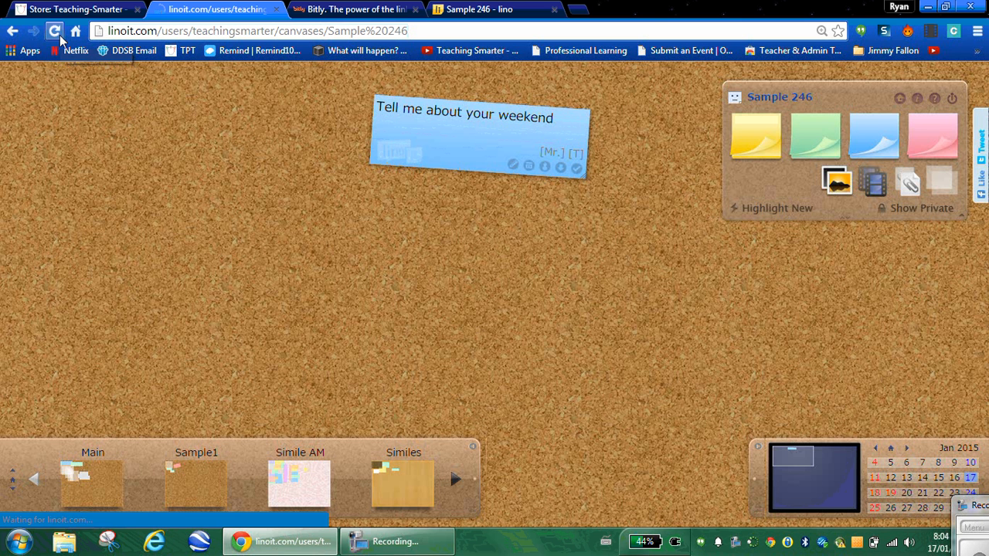
left_click(54, 31)
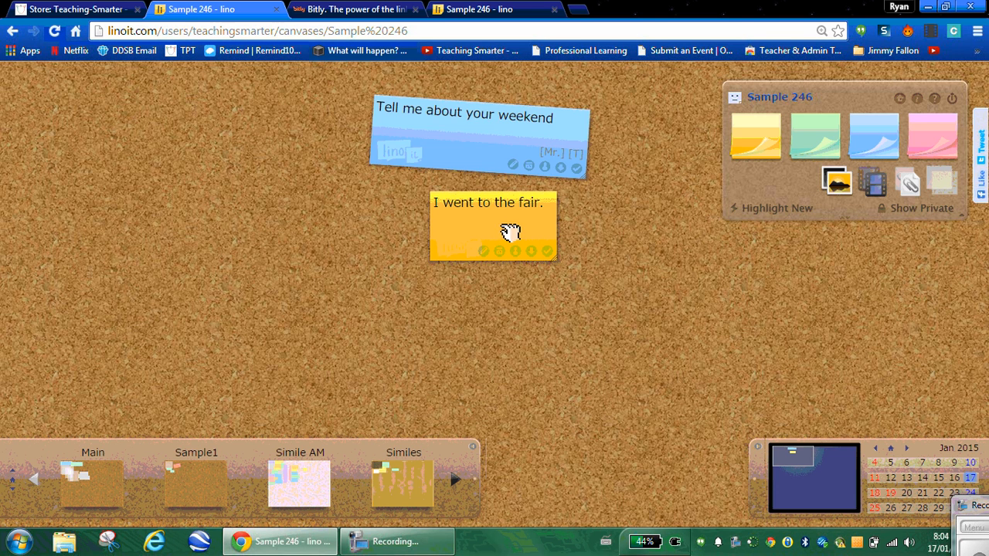
Step: Drag the fair reply to the board's top-left, then shift it left beneath the weekend prompt
left_click_drag(492, 224, 110, 169)
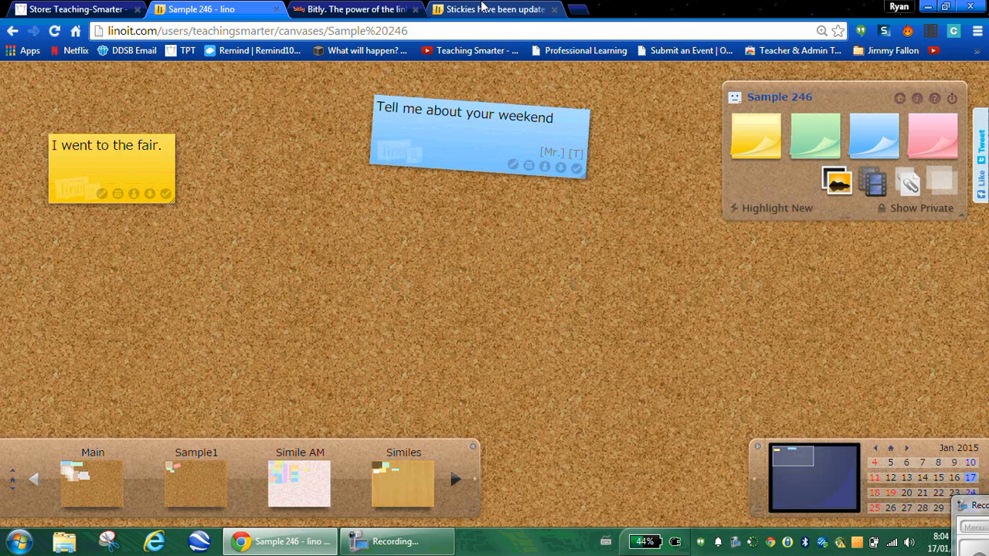
mouse_move(492, 9)
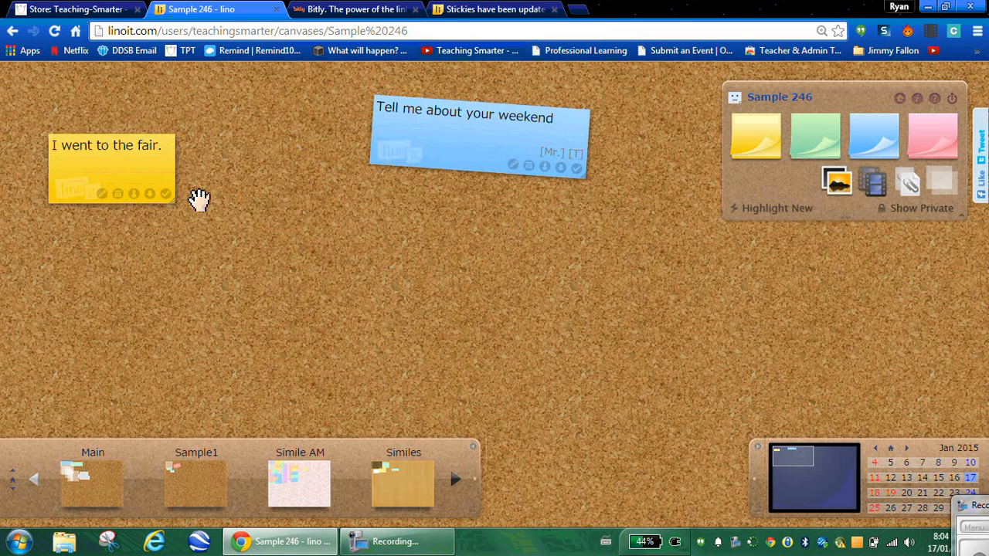
mouse_move(226, 164)
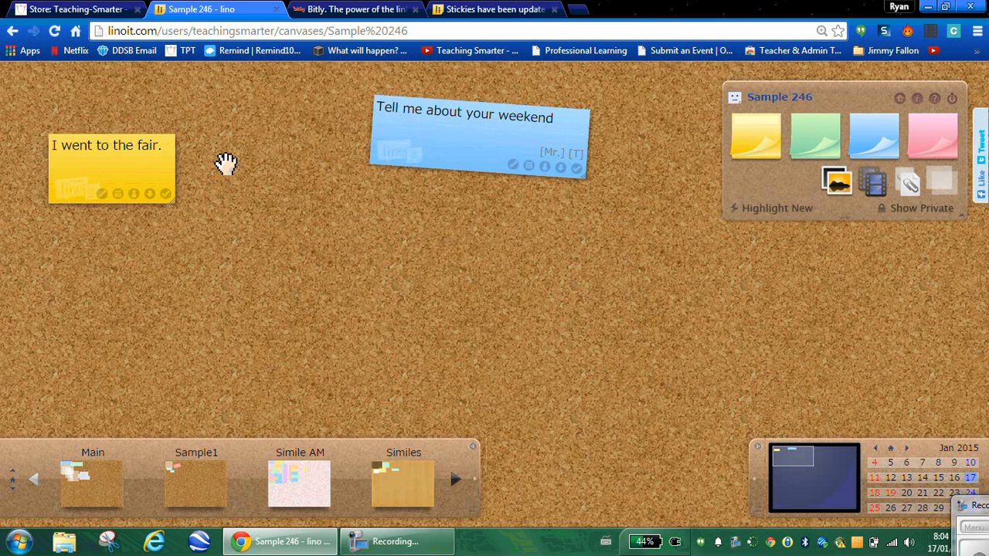
mouse_move(182, 168)
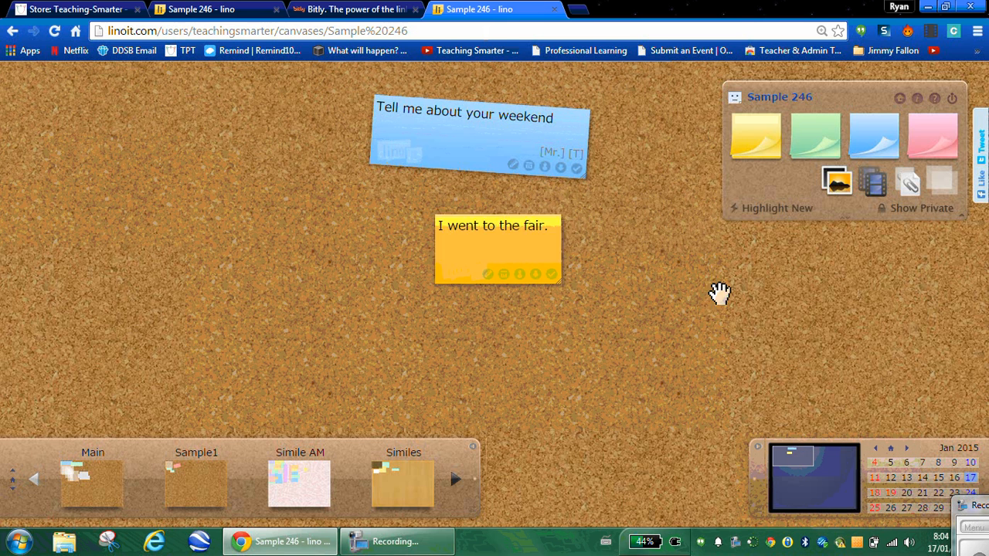
left_click_drag(494, 247, 334, 241)
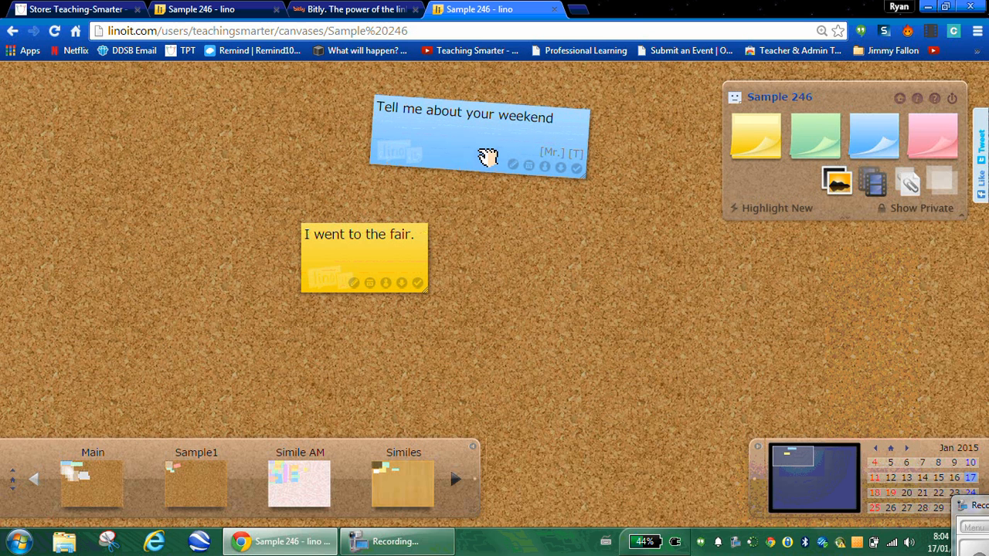
Step: Place the fair reply just below the blue prompt and reload the board to confirm
left_click_drag(363, 234, 112, 145)
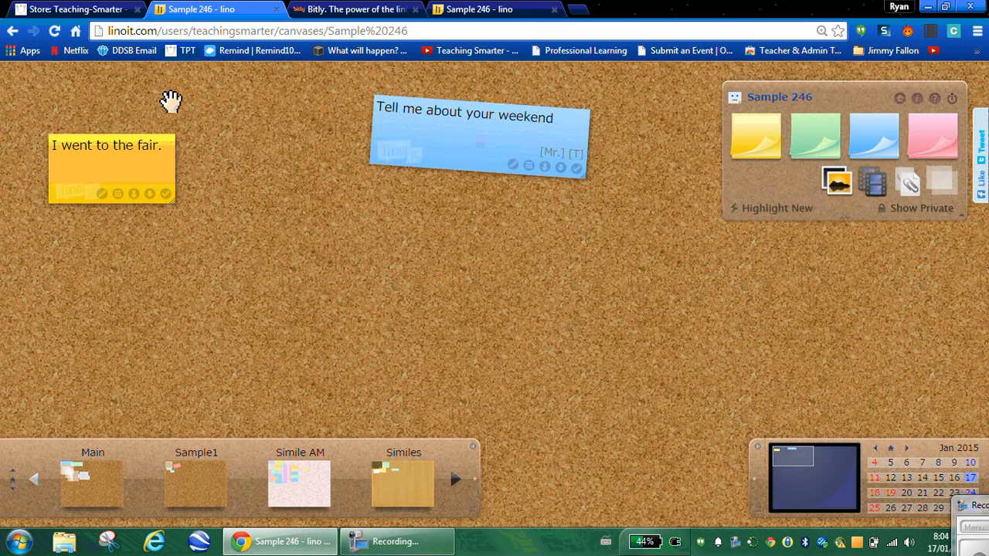
mouse_move(54, 30)
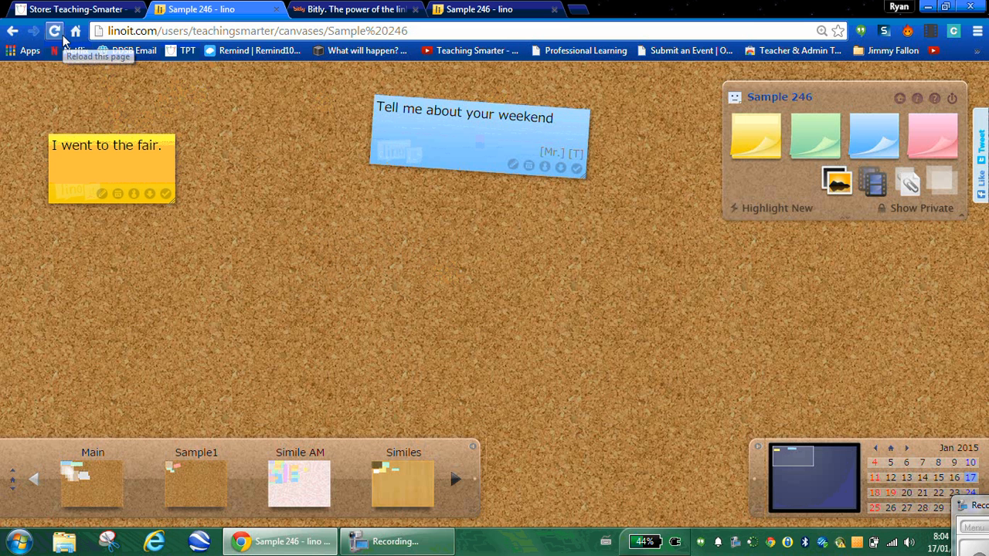
left_click(54, 30)
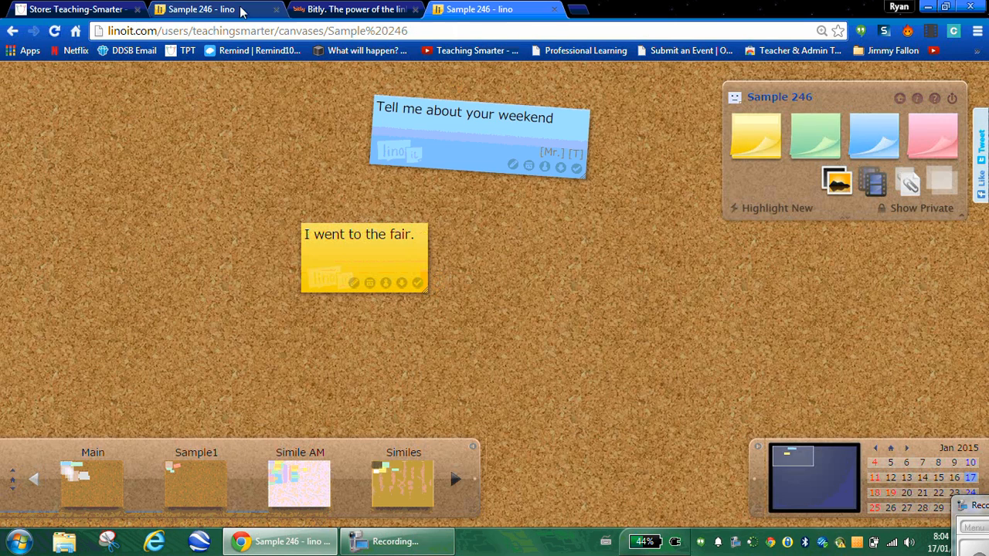
mouse_move(363, 50)
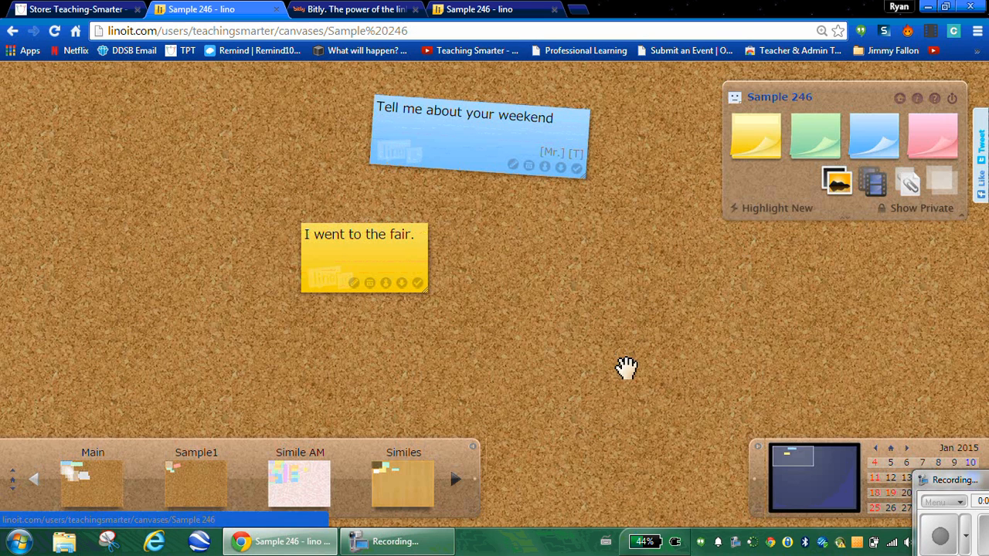
right_click(838, 183)
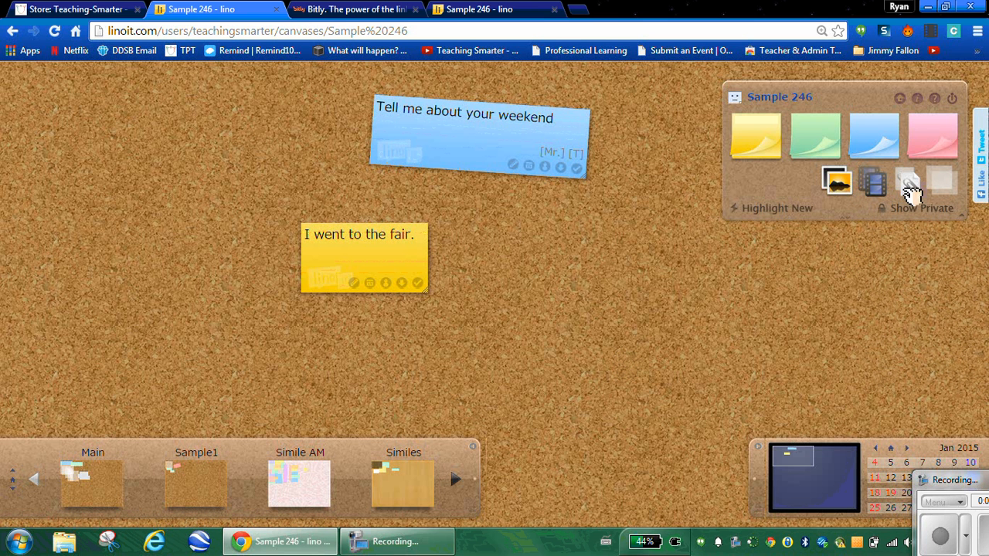
mouse_move(791, 254)
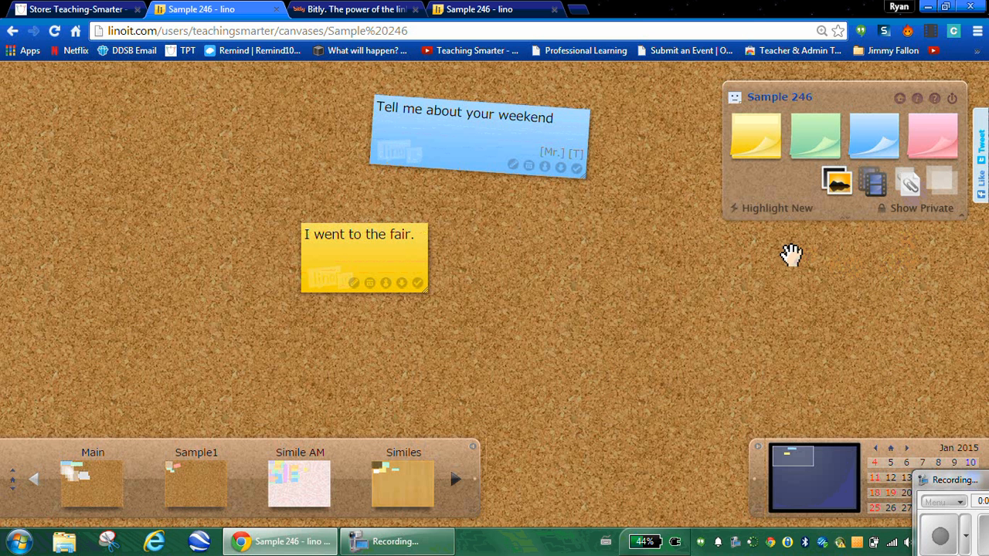
mouse_move(765, 245)
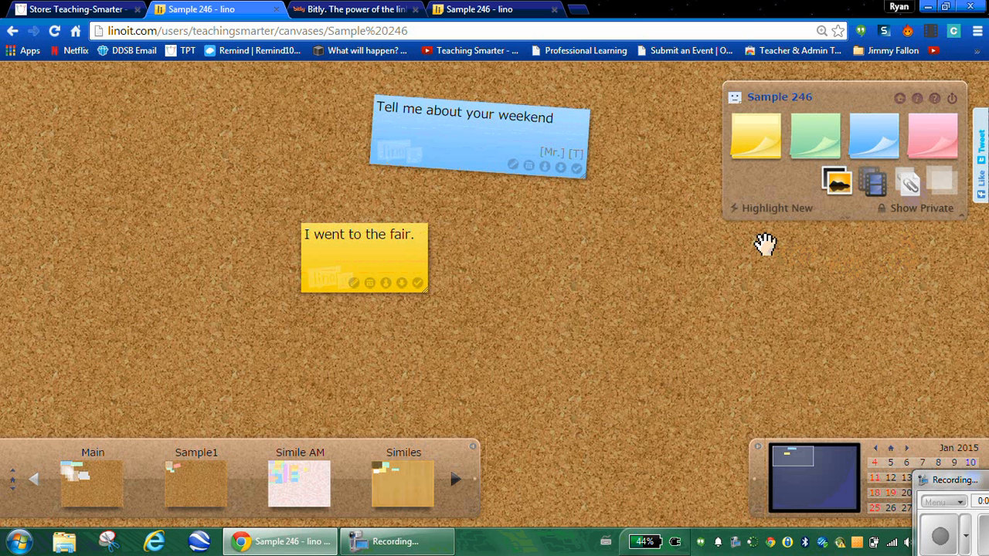
mouse_move(825, 240)
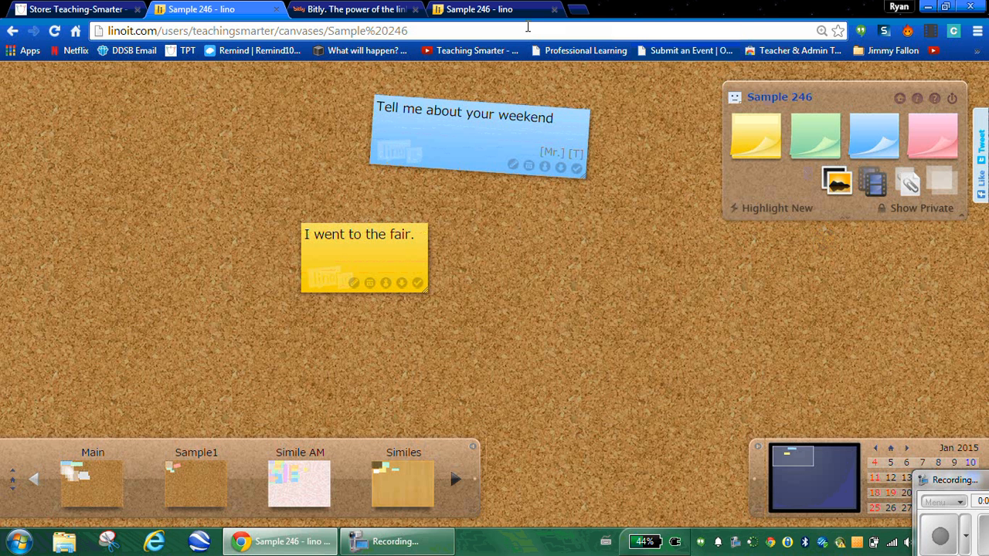
mouse_move(494, 9)
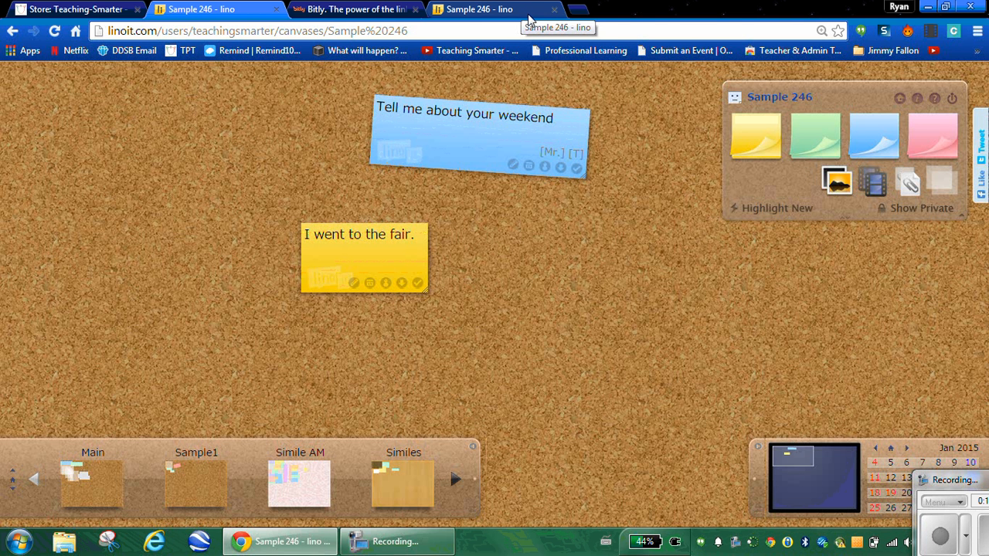
mouse_move(529, 85)
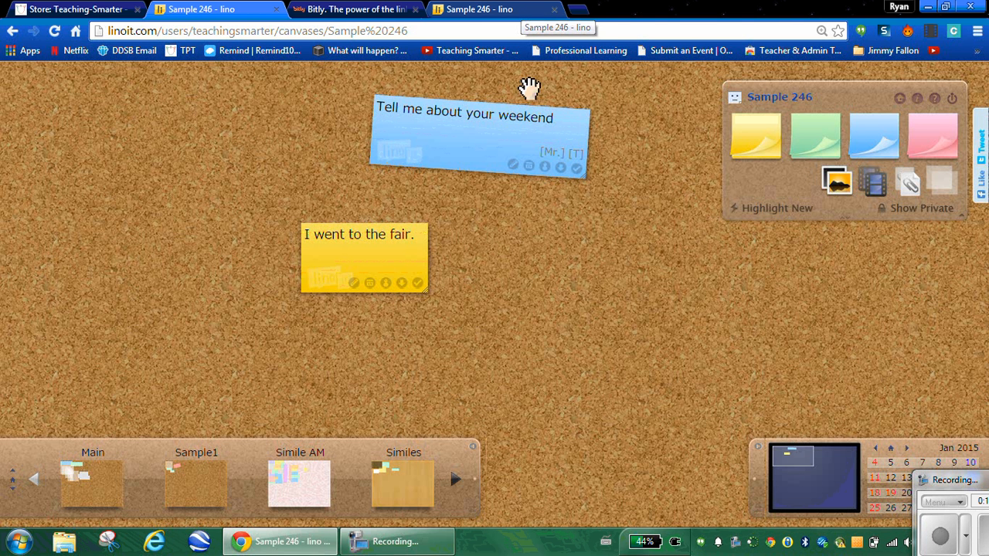
mouse_move(68, 143)
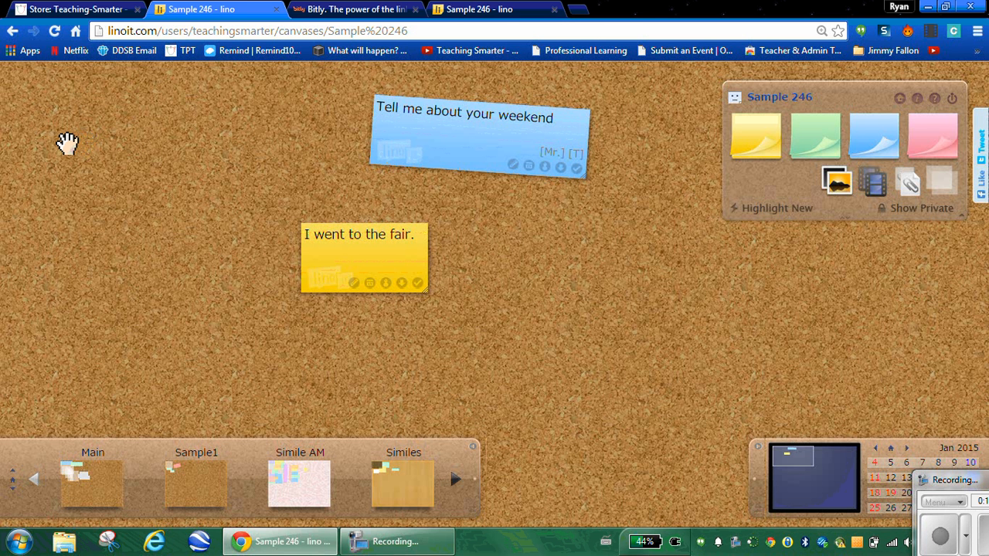
mouse_move(61, 138)
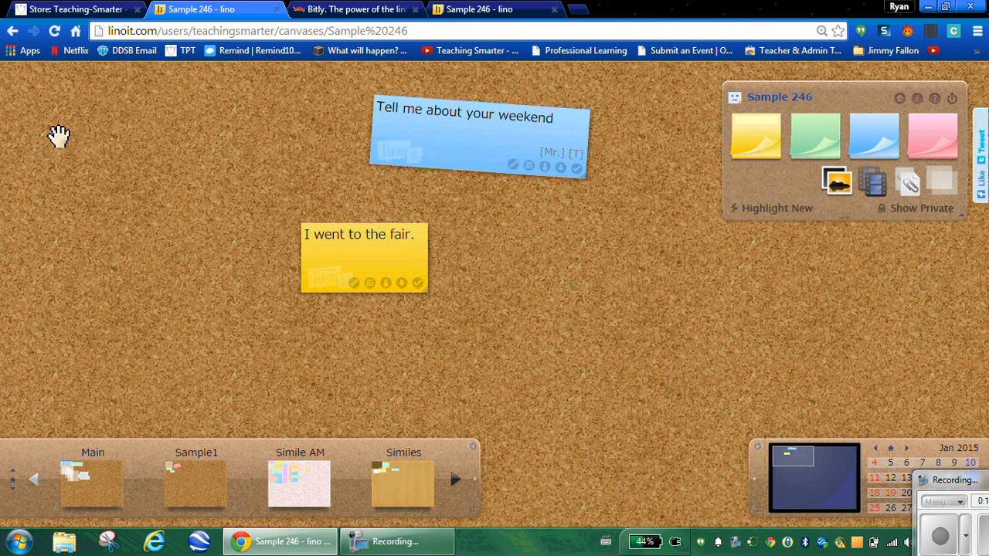
mouse_move(231, 120)
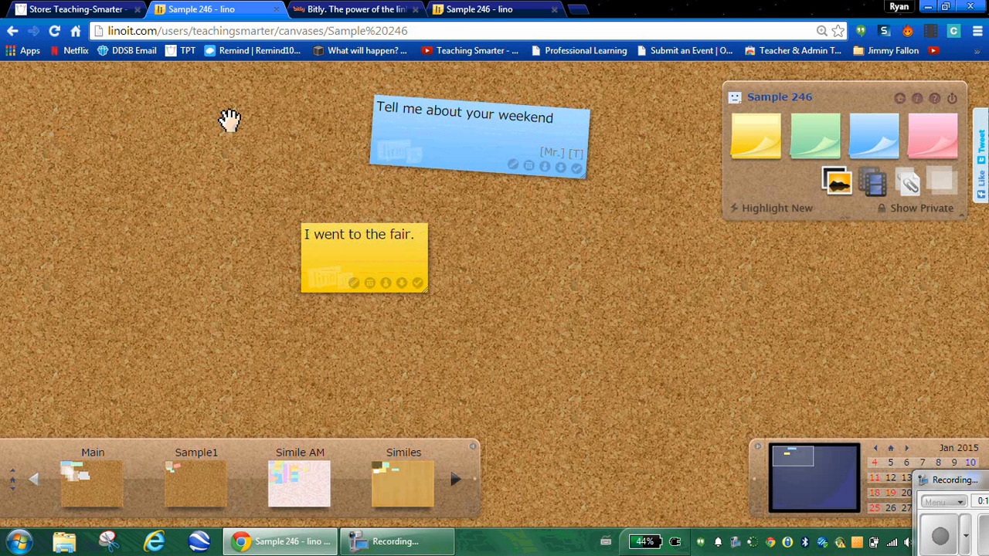
mouse_move(64, 152)
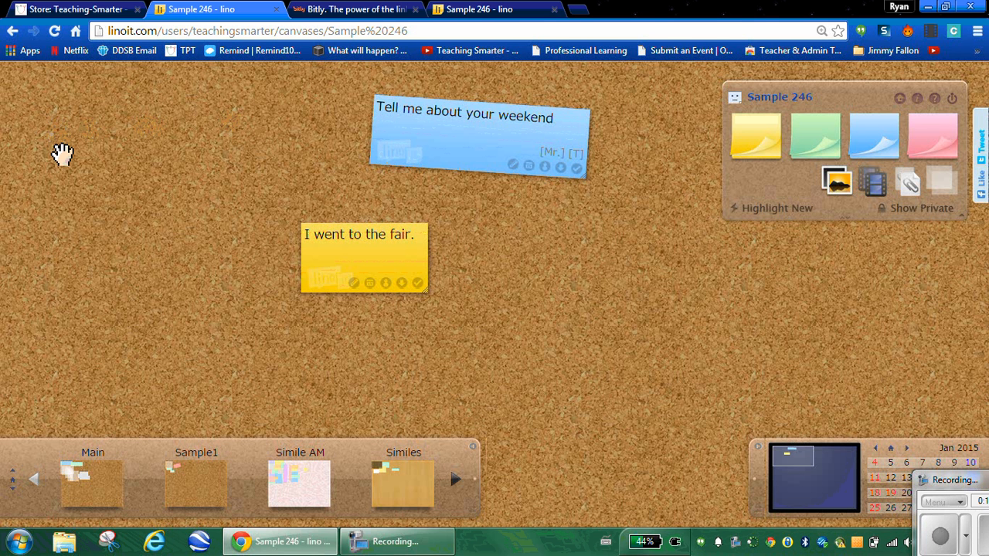
mouse_move(92, 126)
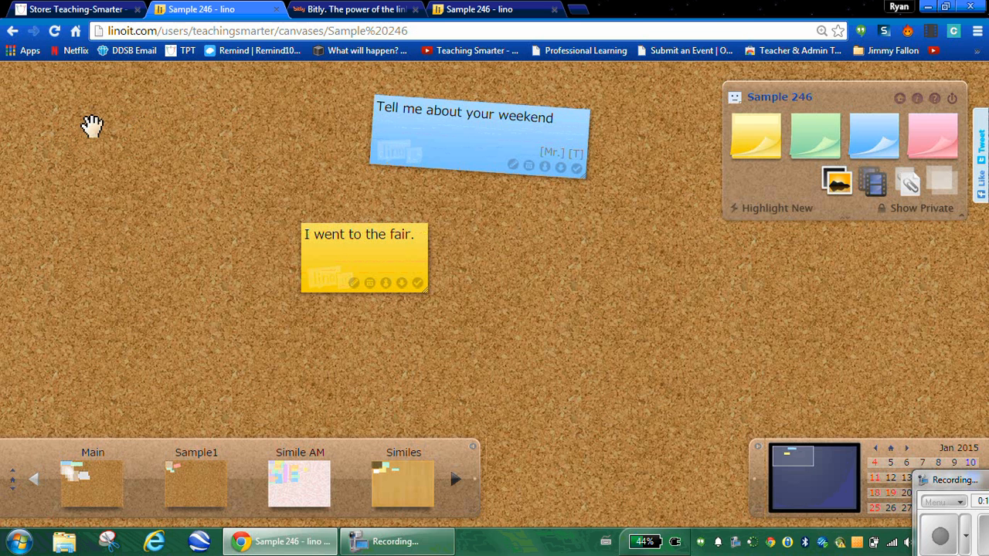
Step: Rename the Sample 246 bitlink to bit.ly/wkndhw246 and copy its link address
left_click(352, 9)
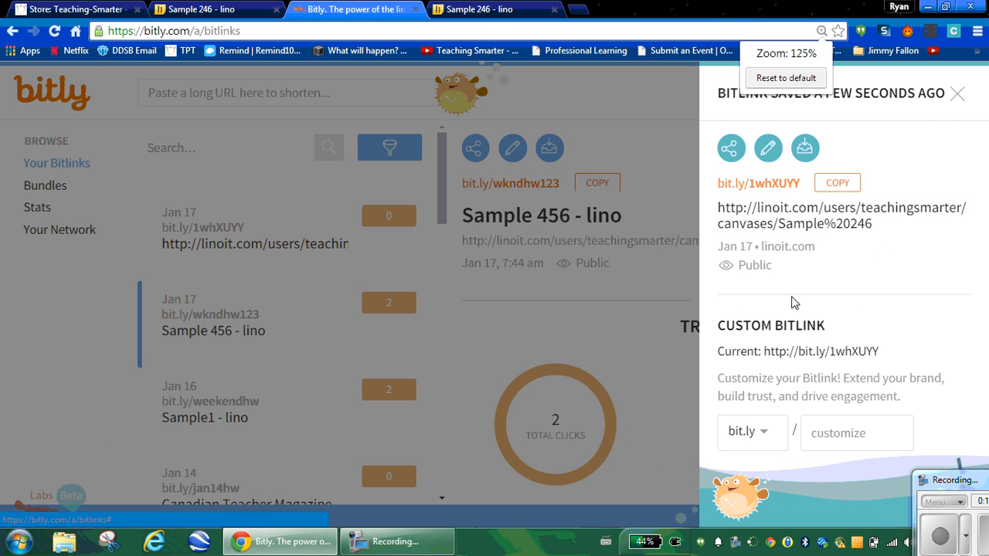
left_click(856, 432)
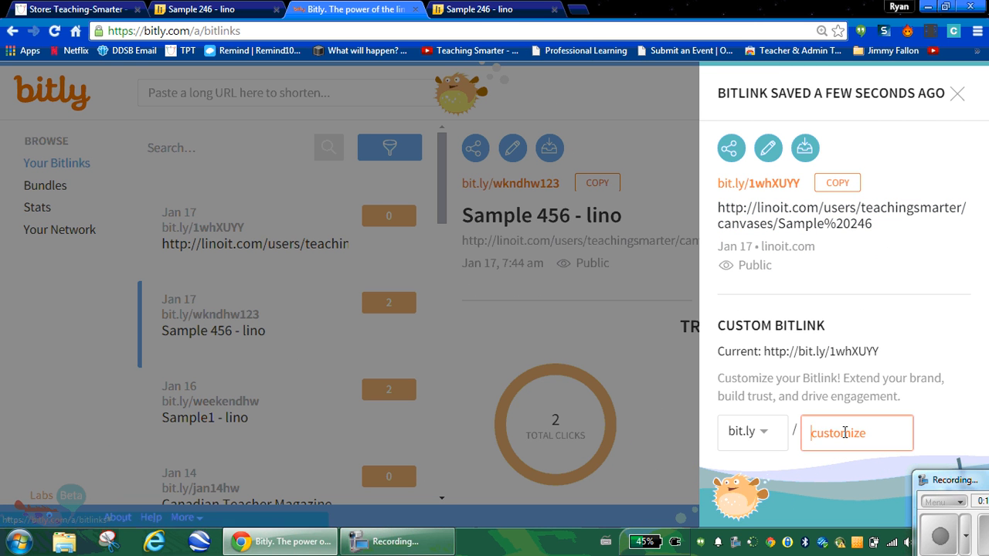
type("w")
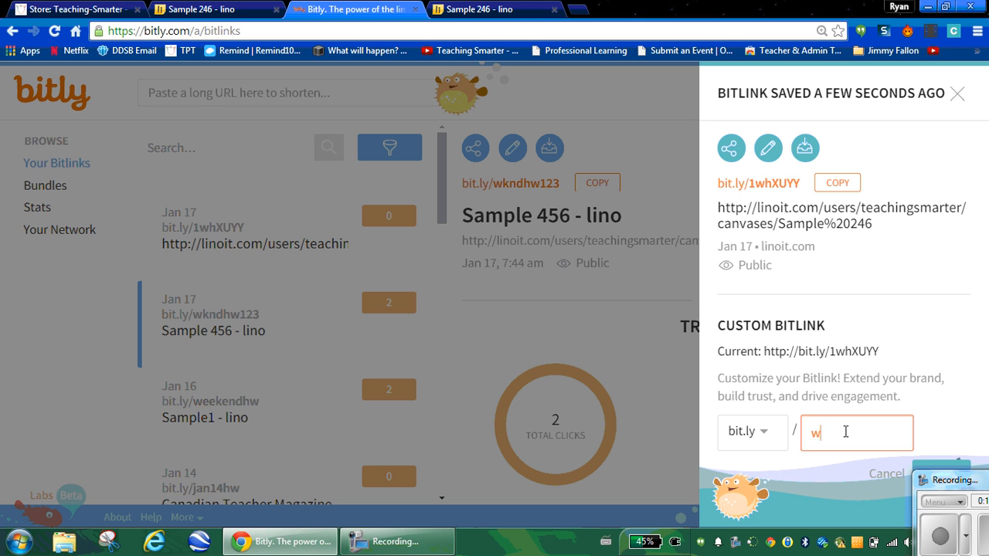
type("kndh")
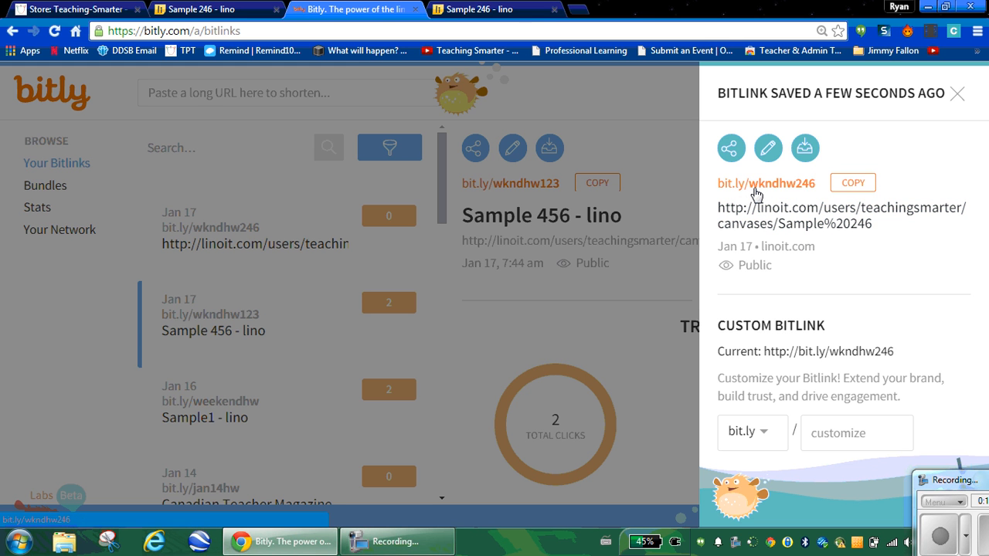
right_click(765, 183)
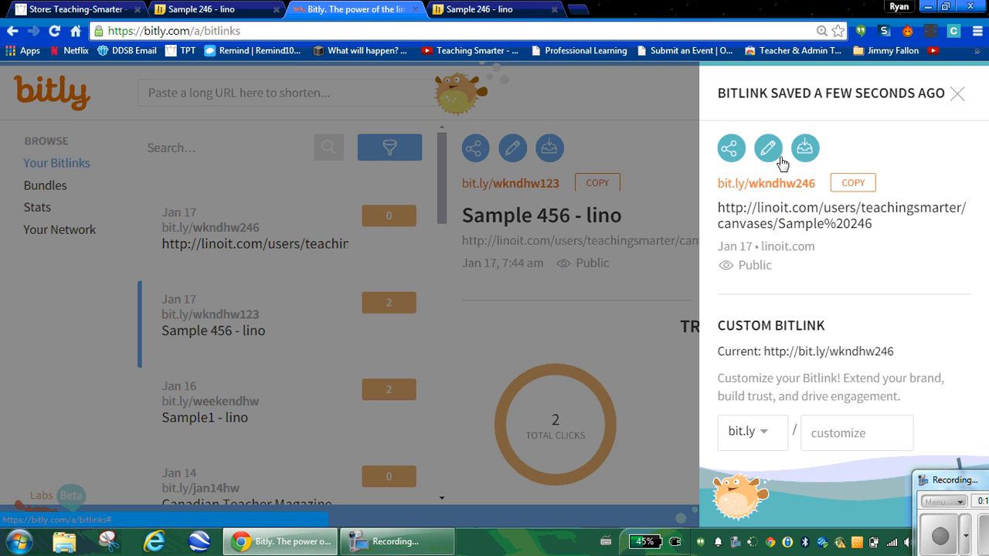
left_click(487, 9)
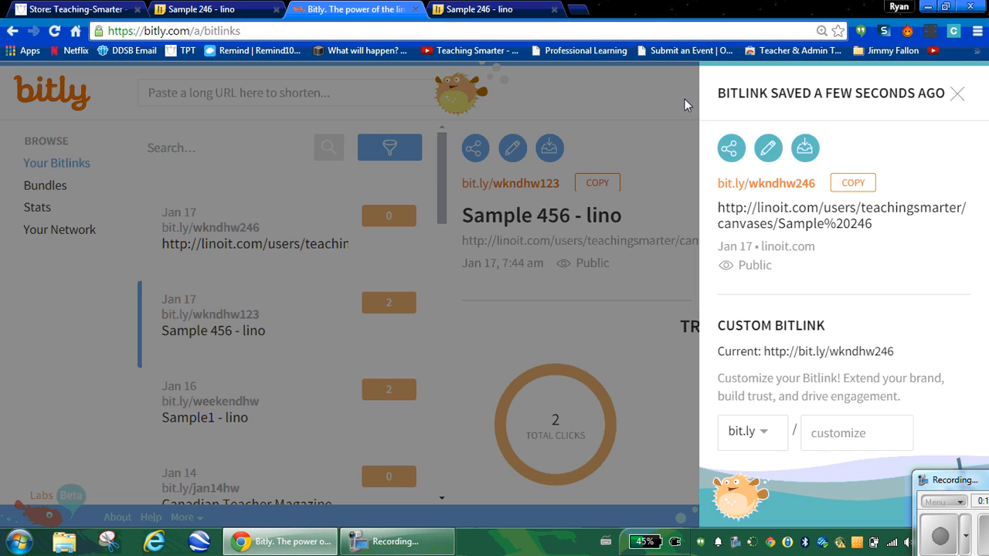
left_click(479, 10)
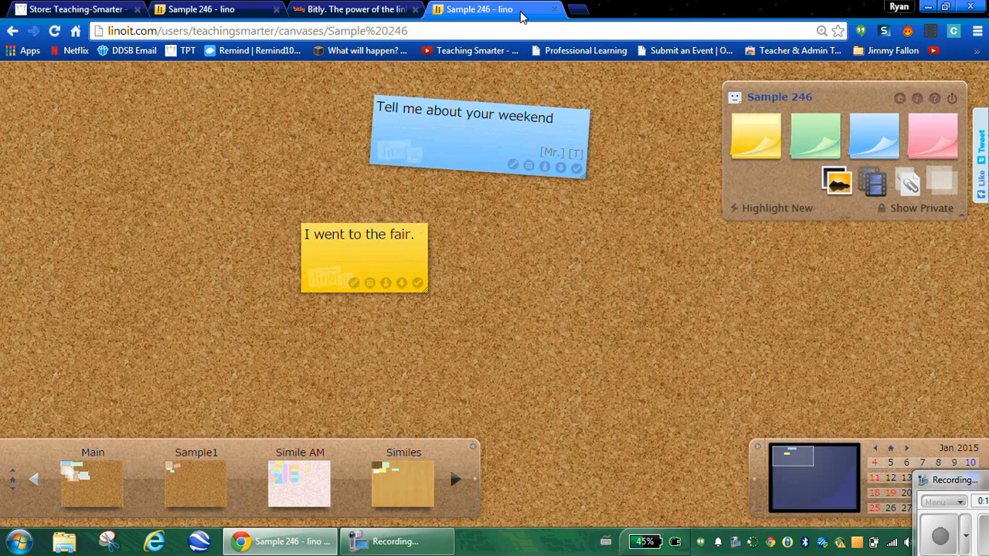
type("http://bit.ly/wkndhw246")
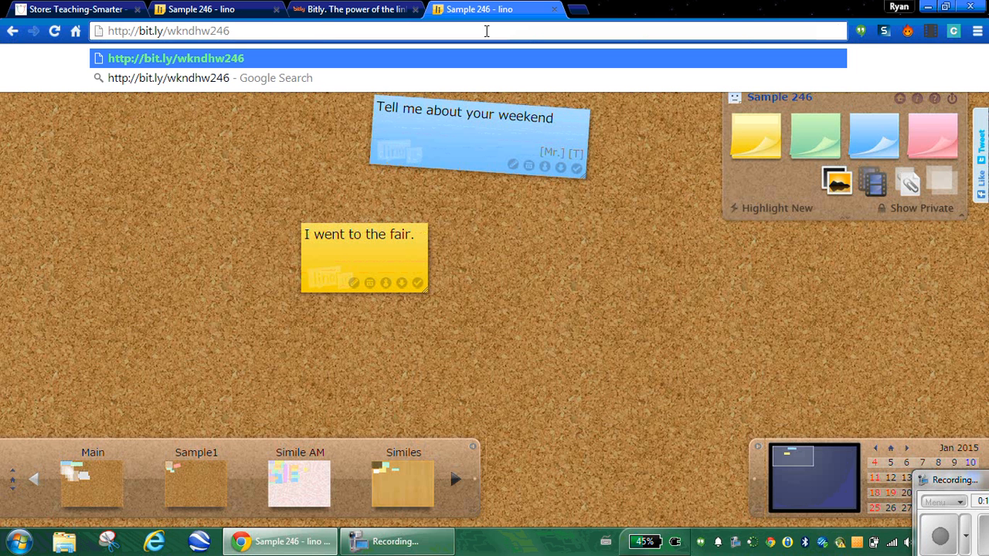
left_click(242, 31)
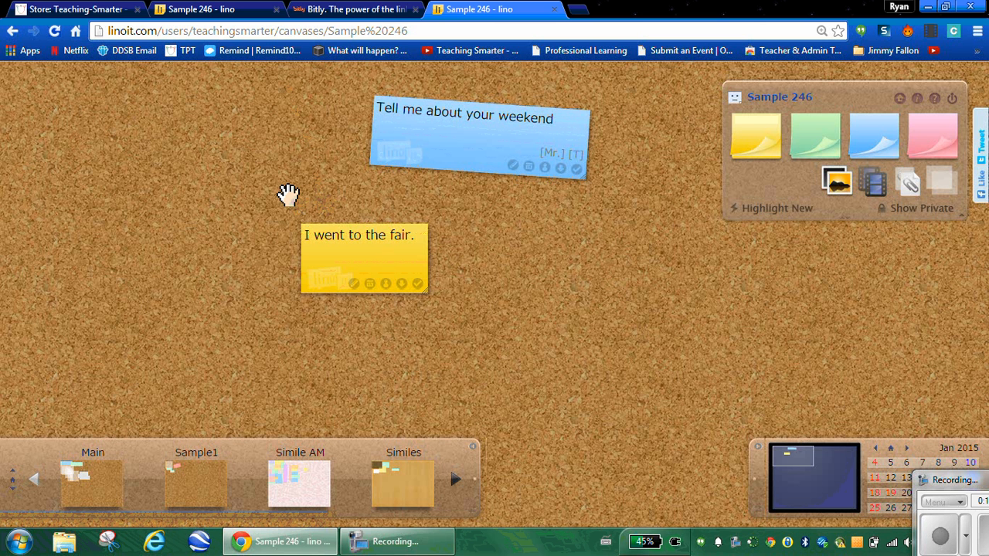
mouse_move(277, 171)
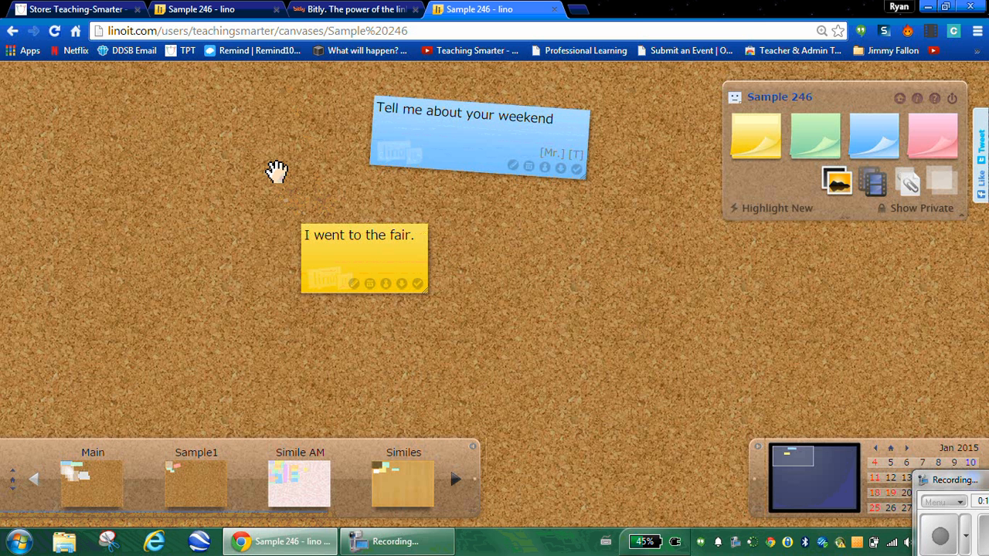
mouse_move(265, 168)
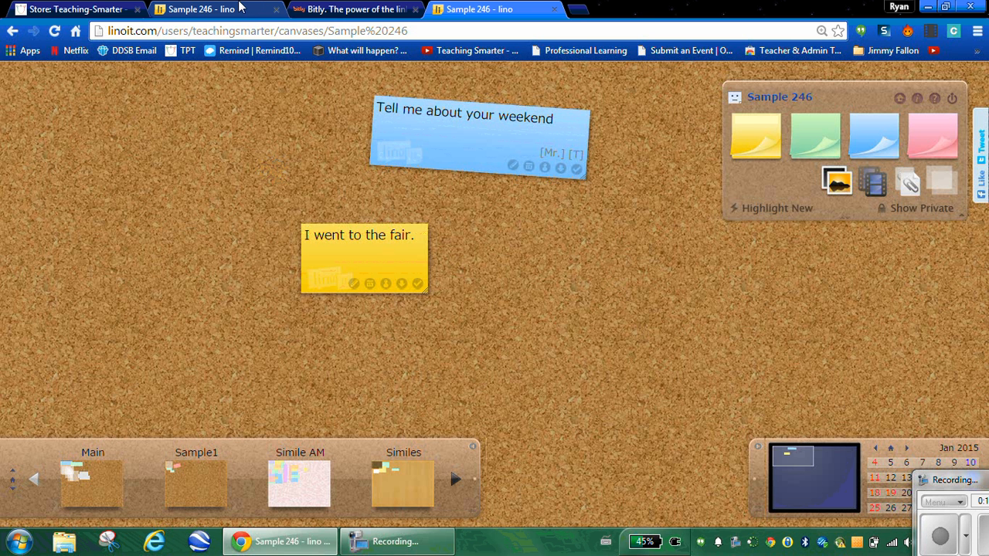
mouse_move(205, 9)
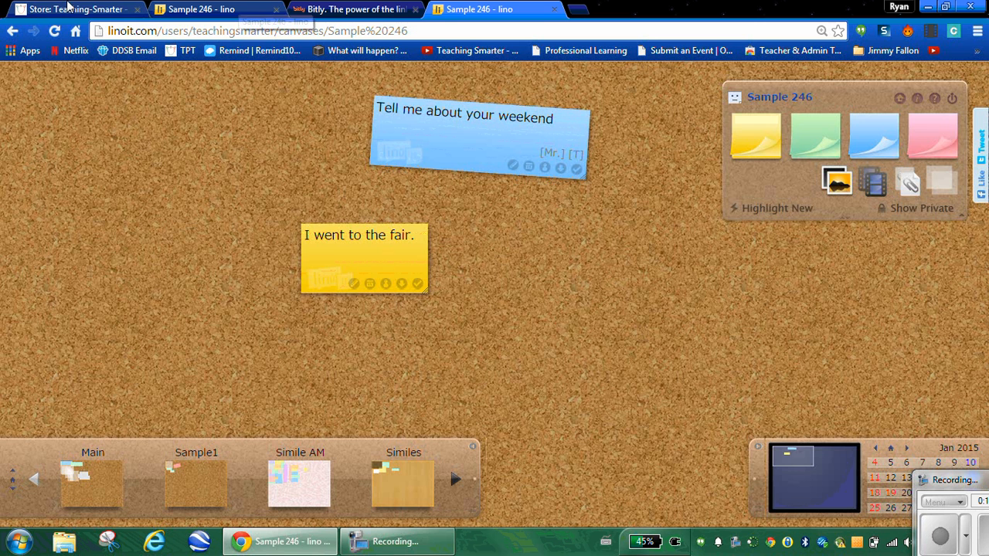
Step: Return to the Teaching-Smarter store tab on Teachers Pay Teachers and scroll its page
left_click(69, 8)
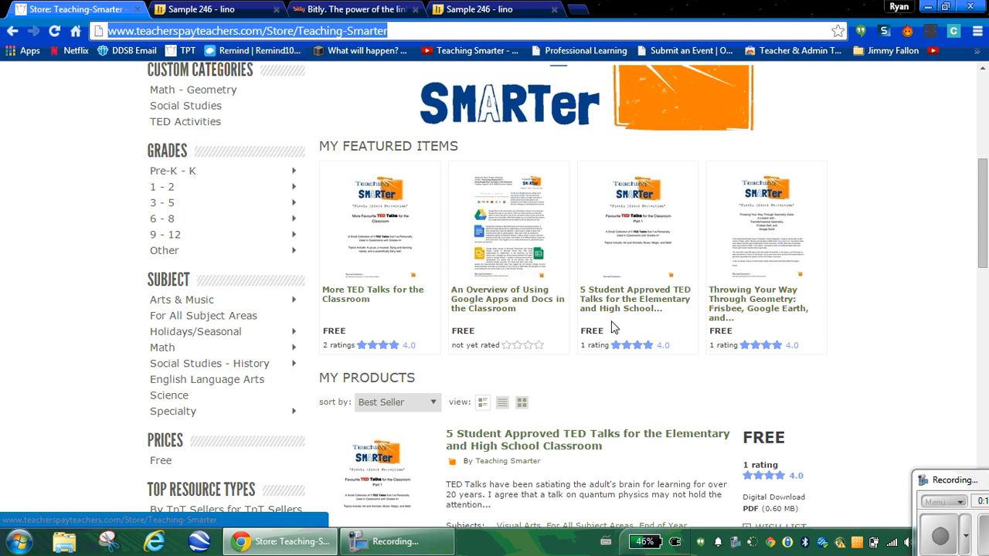
scroll("down", 3)
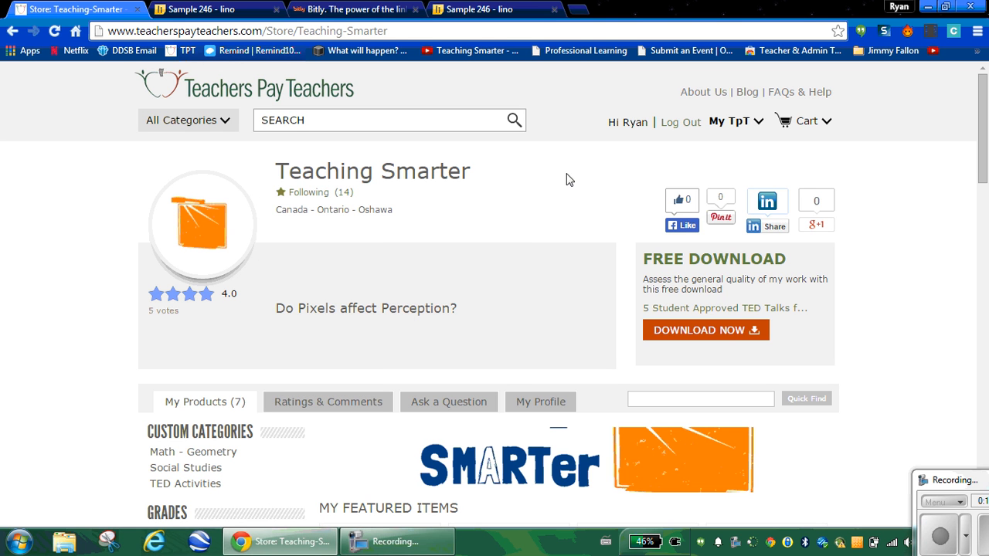
mouse_move(506, 107)
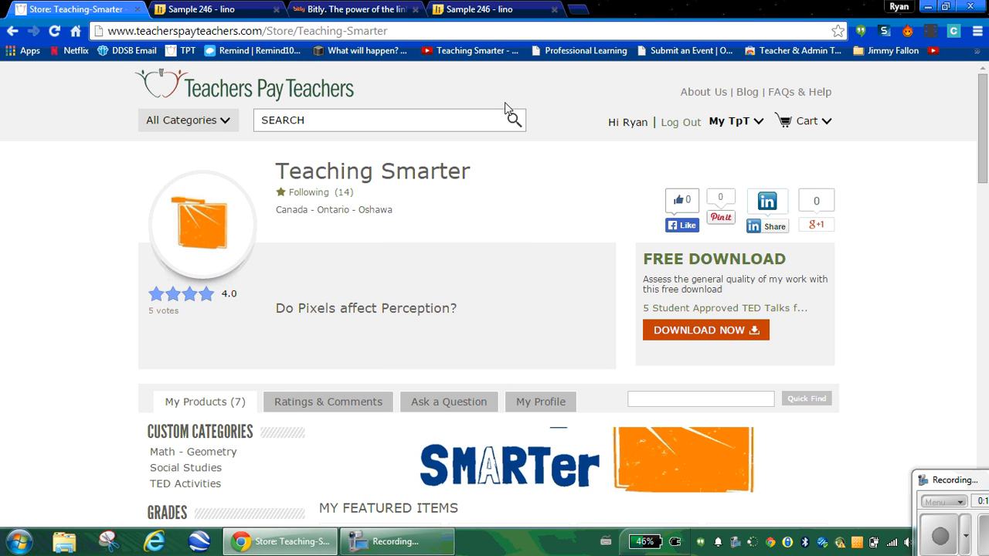
mouse_move(509, 104)
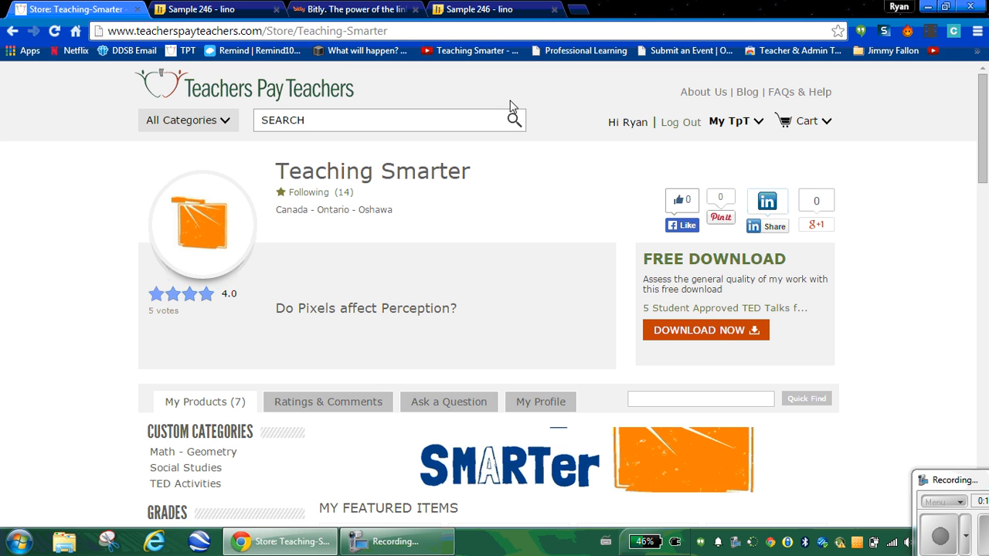
mouse_move(494, 103)
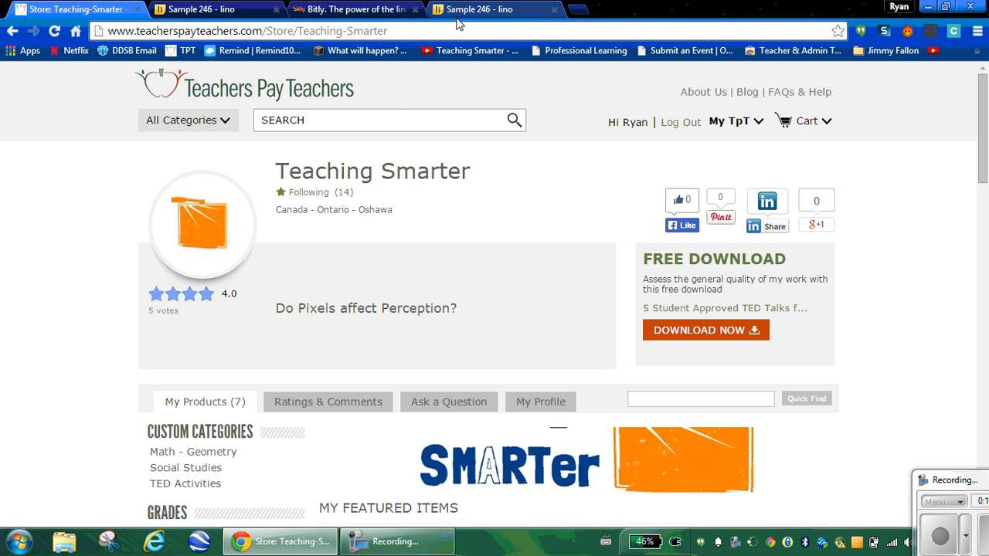
mouse_move(368, 95)
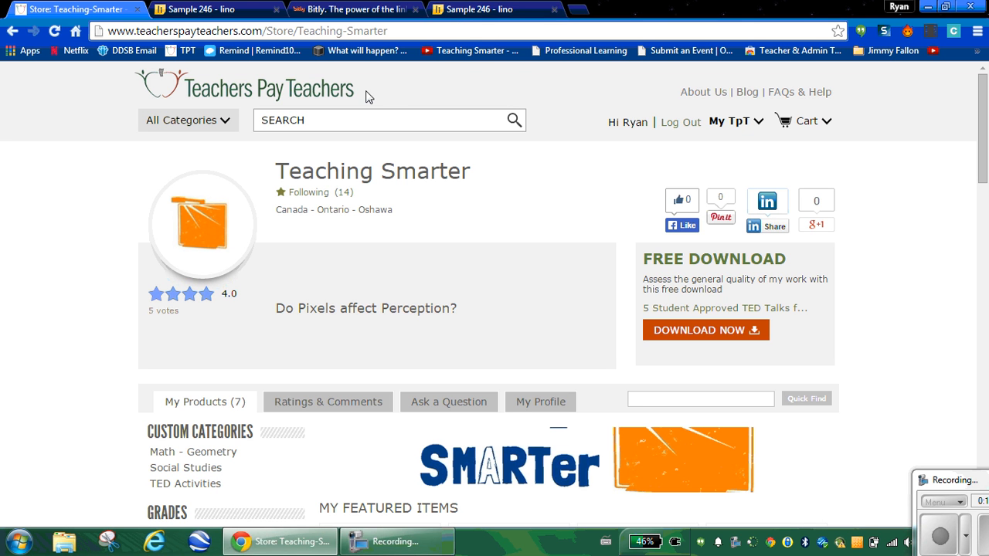
mouse_move(396, 103)
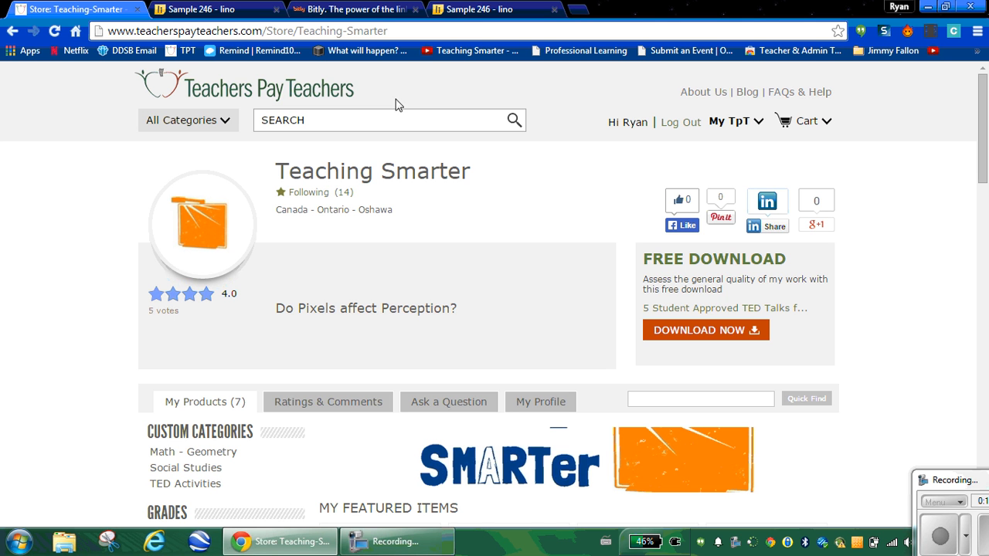